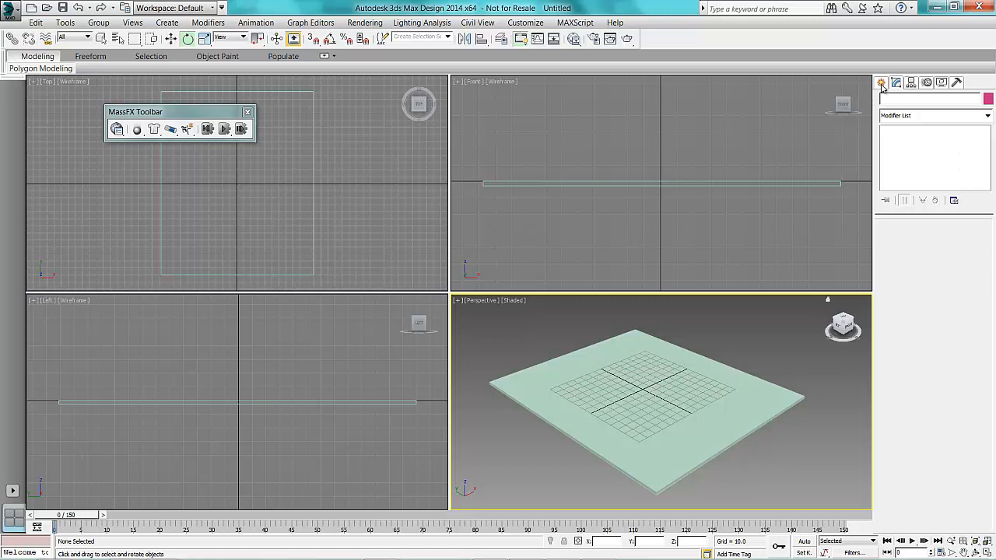
# Step: Create a box, sphere, cylinder, torus and tube from Standard Primitives above the ground box
pyautogui.click(881, 82)
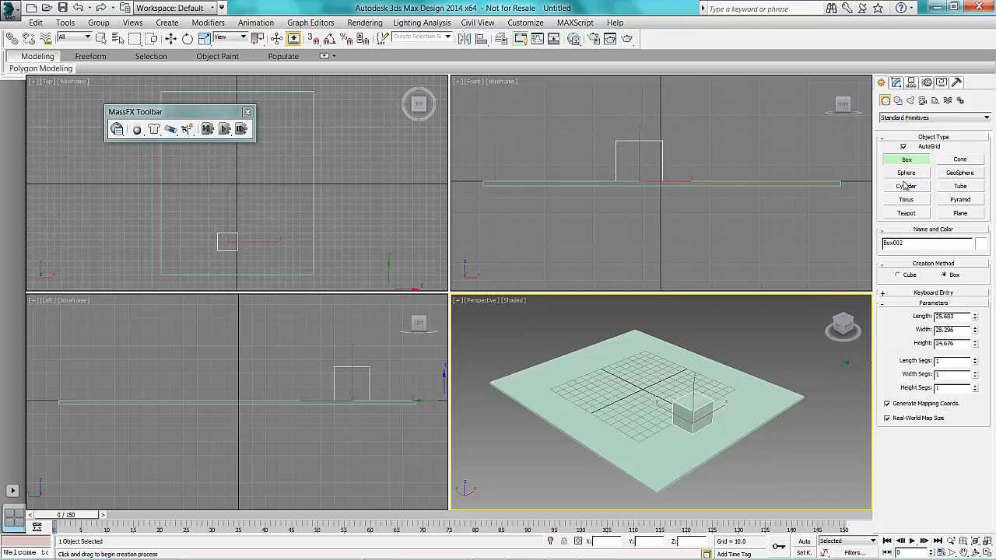
pyautogui.moveTo(905, 172)
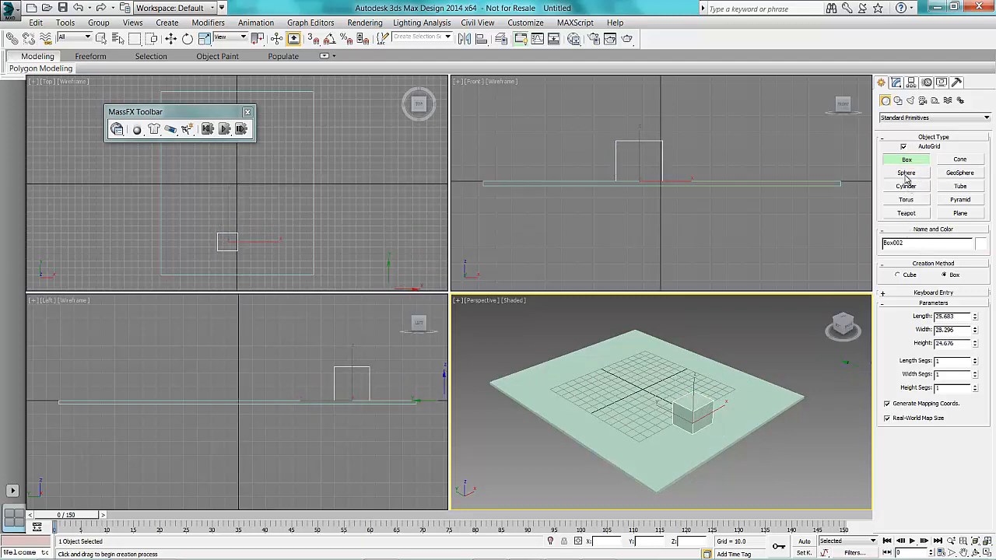
pyautogui.click(906, 171)
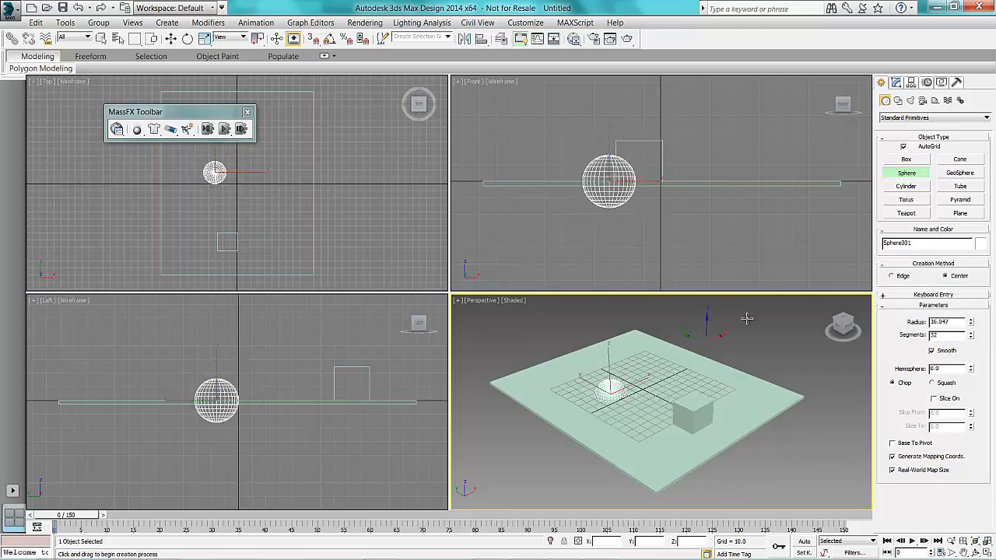
pyautogui.click(906, 187)
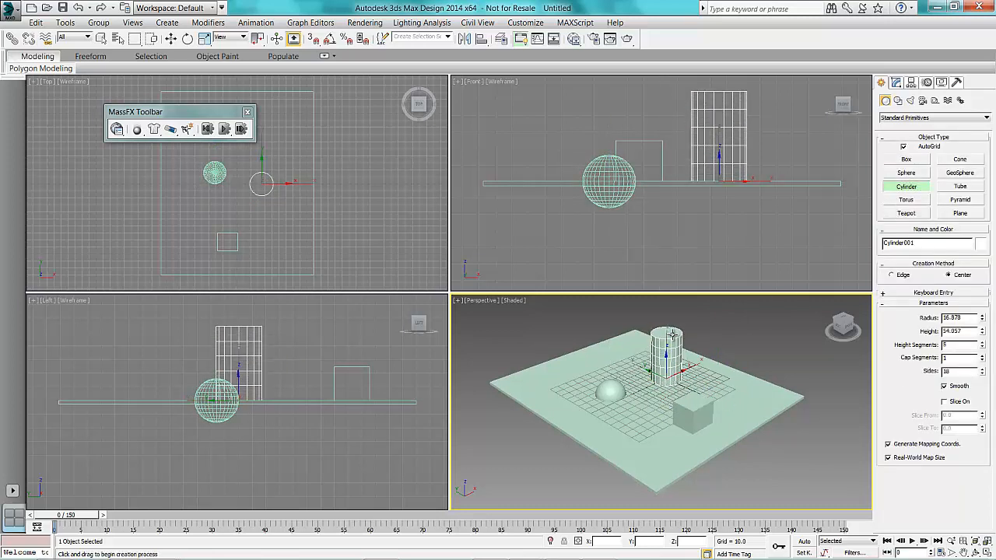
pyautogui.click(906, 199)
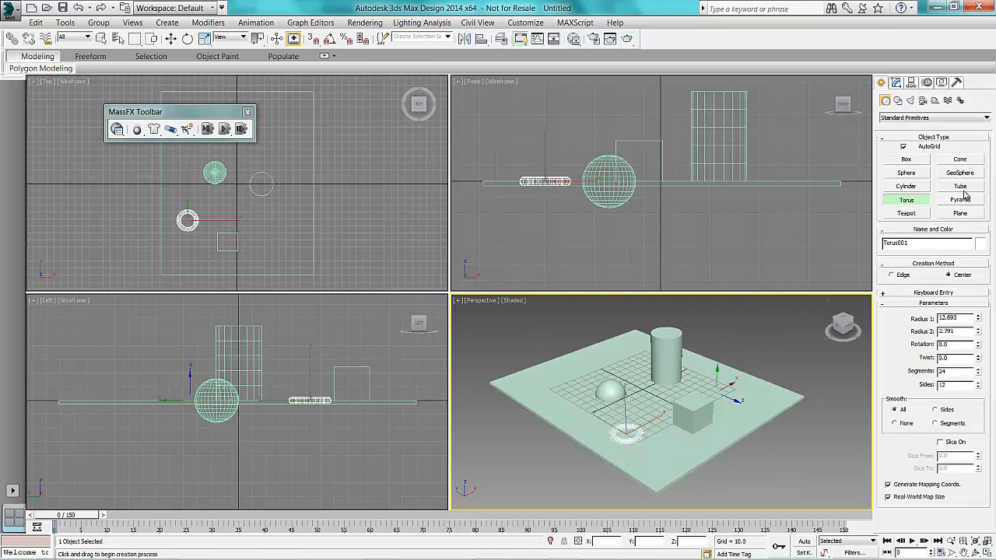
pyautogui.click(959, 187)
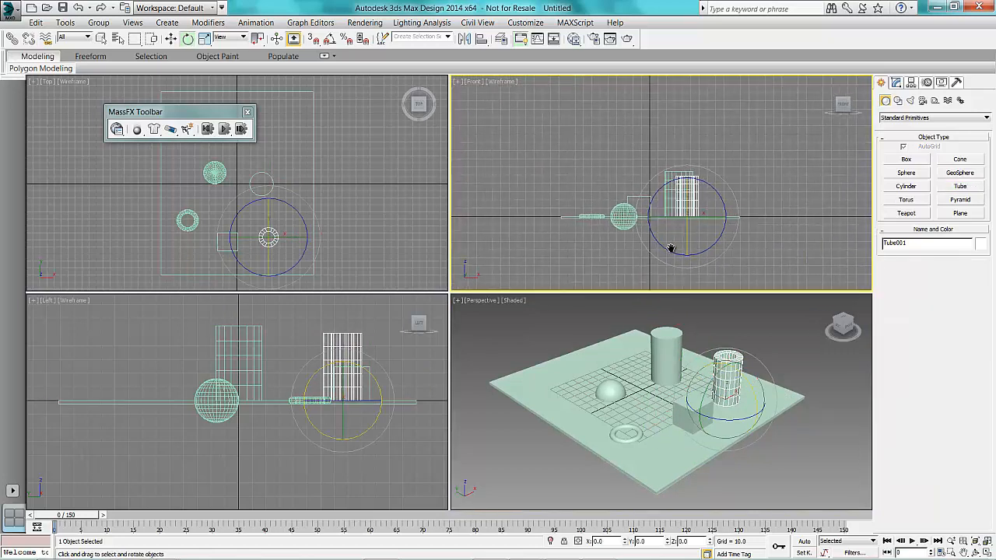
pyautogui.click(775, 134)
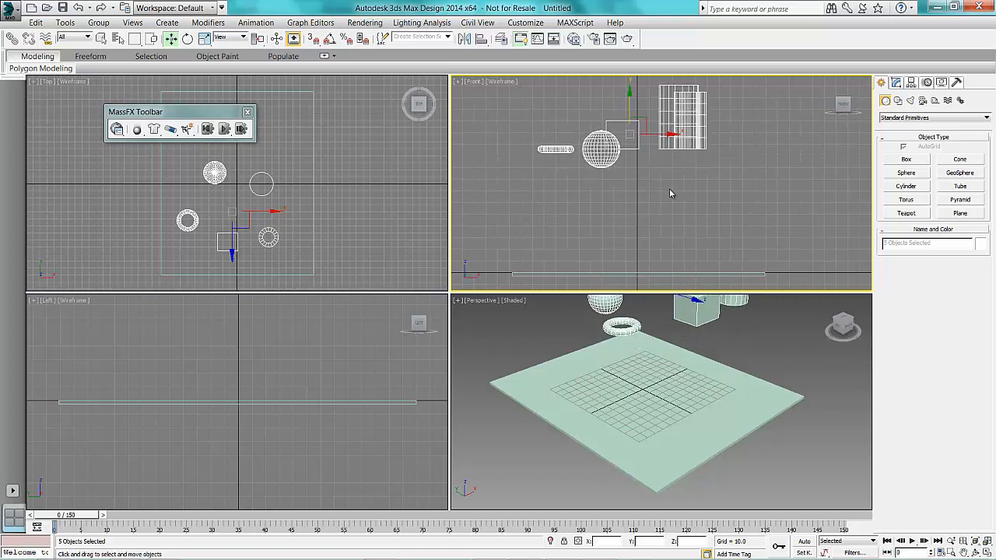
pyautogui.moveTo(622, 209)
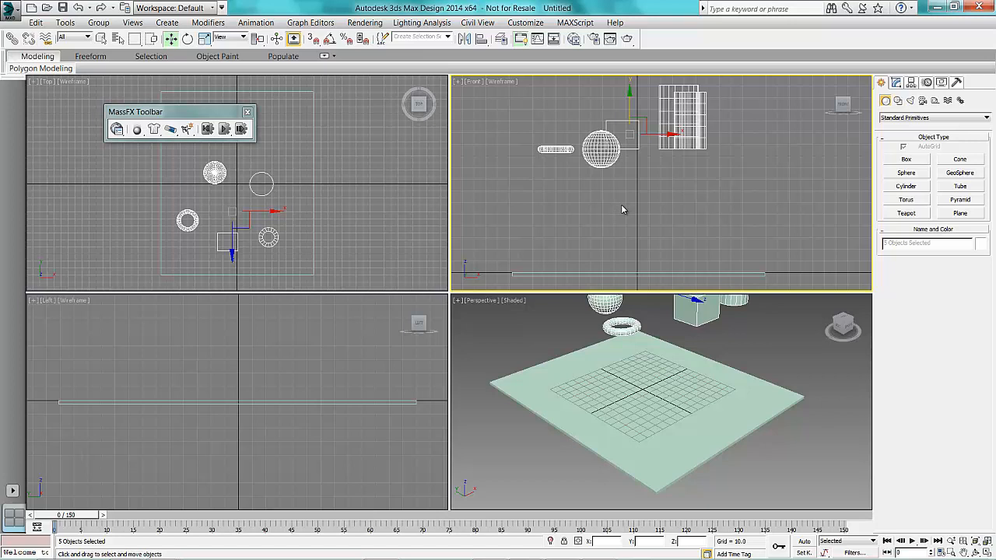
pyautogui.moveTo(607, 259)
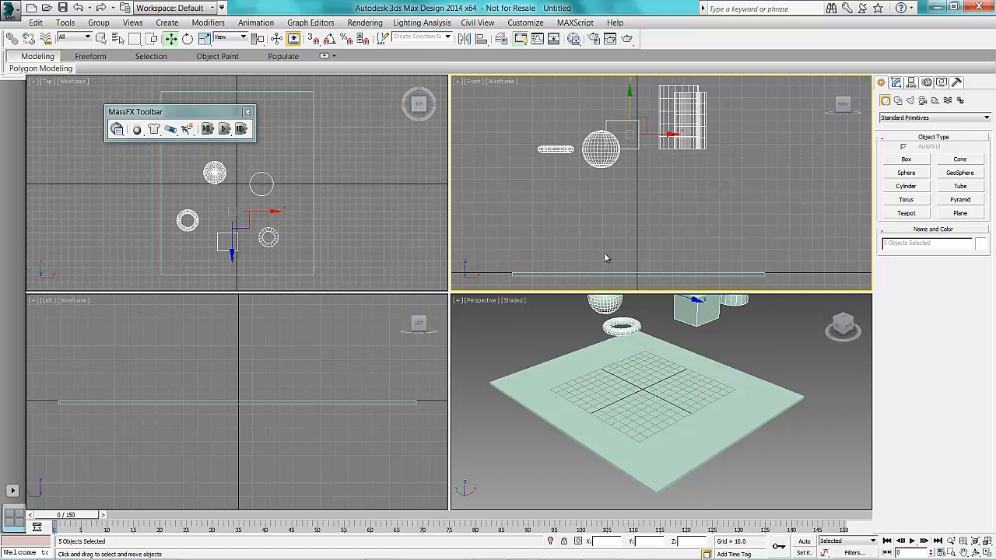
pyautogui.moveTo(645, 267)
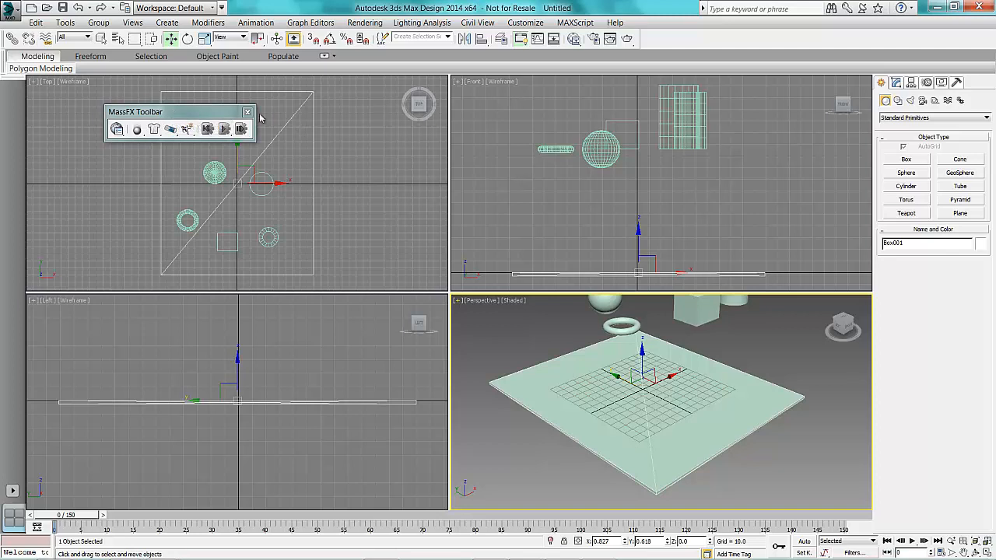
pyautogui.rightClick(652, 42)
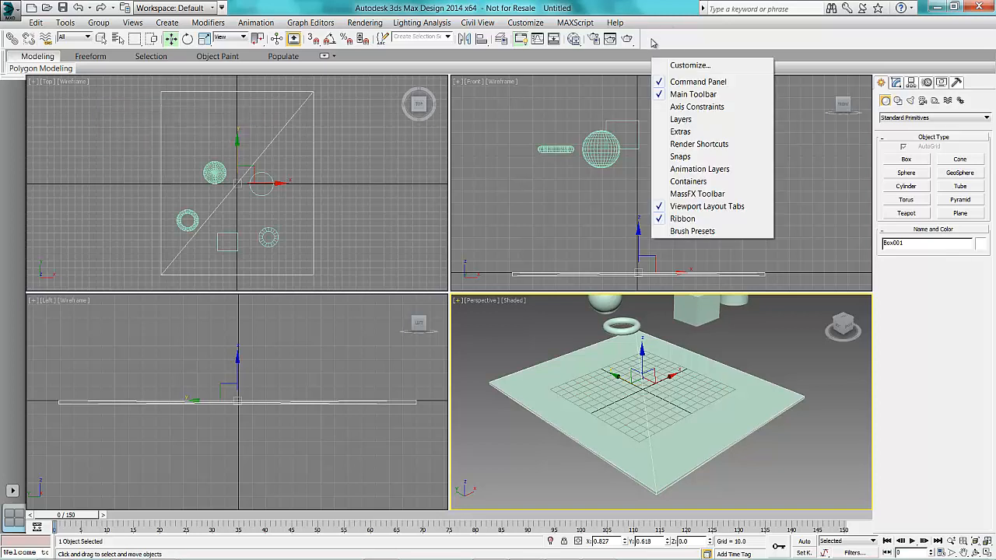
pyautogui.moveTo(697, 193)
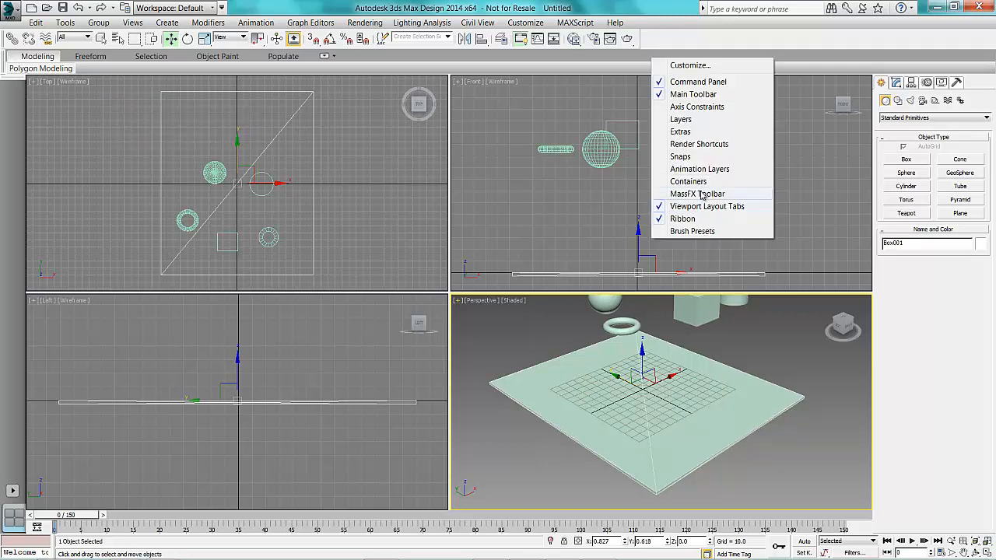
pyautogui.click(697, 193)
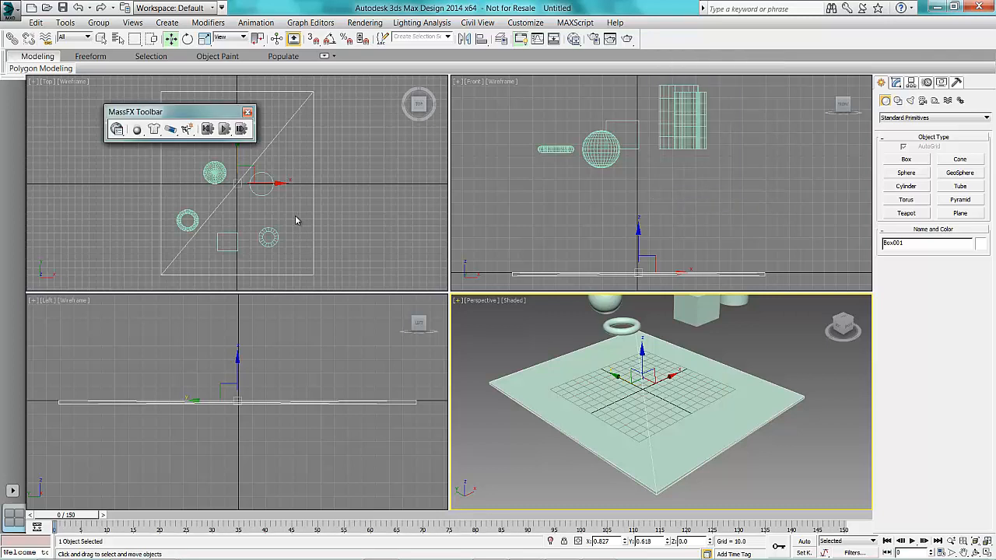
pyautogui.moveTo(589, 371)
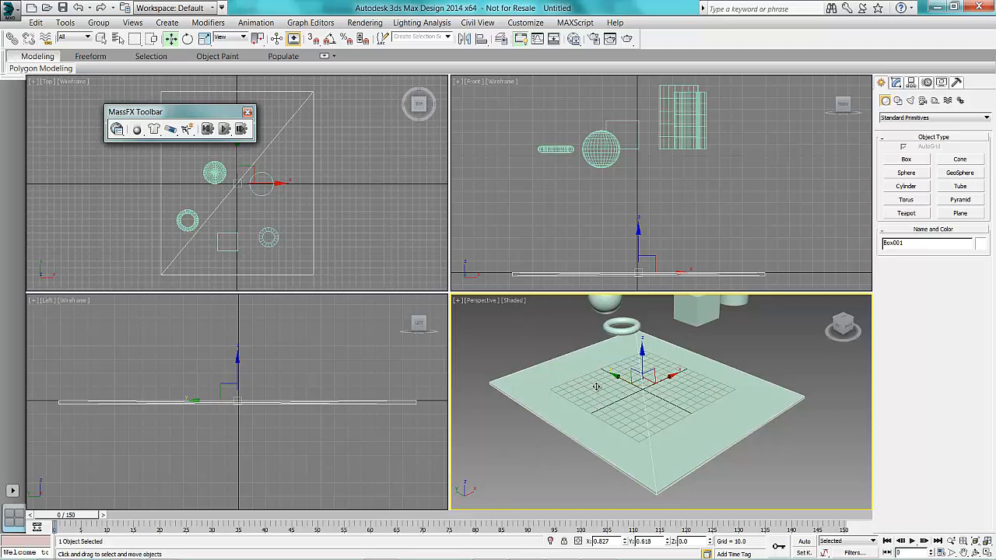
pyautogui.moveTo(711, 409)
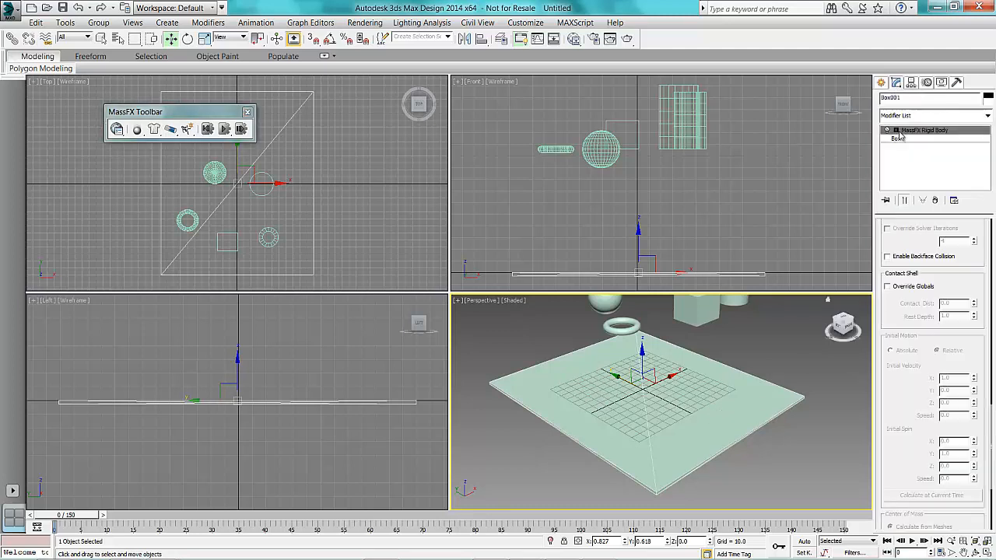
pyautogui.click(896, 138)
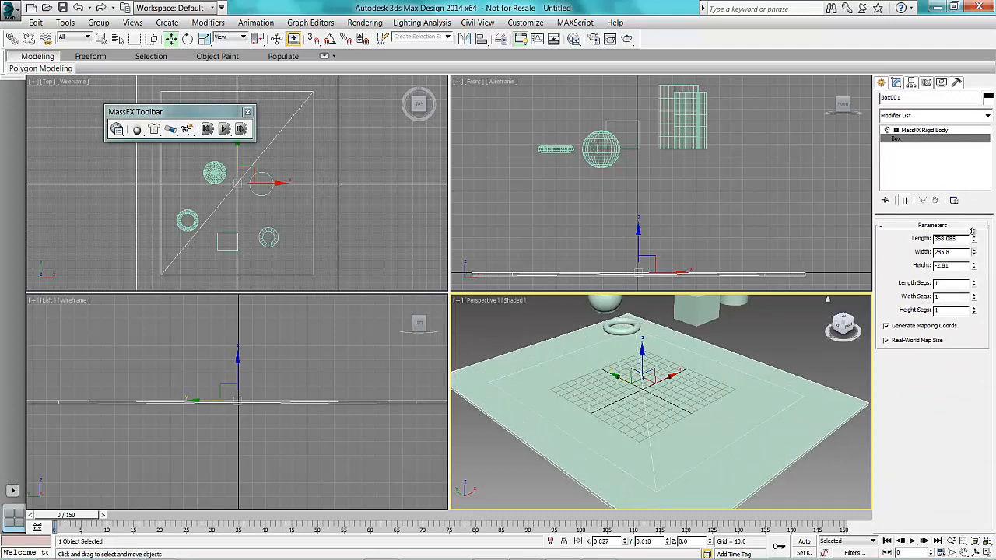
pyautogui.click(974, 249)
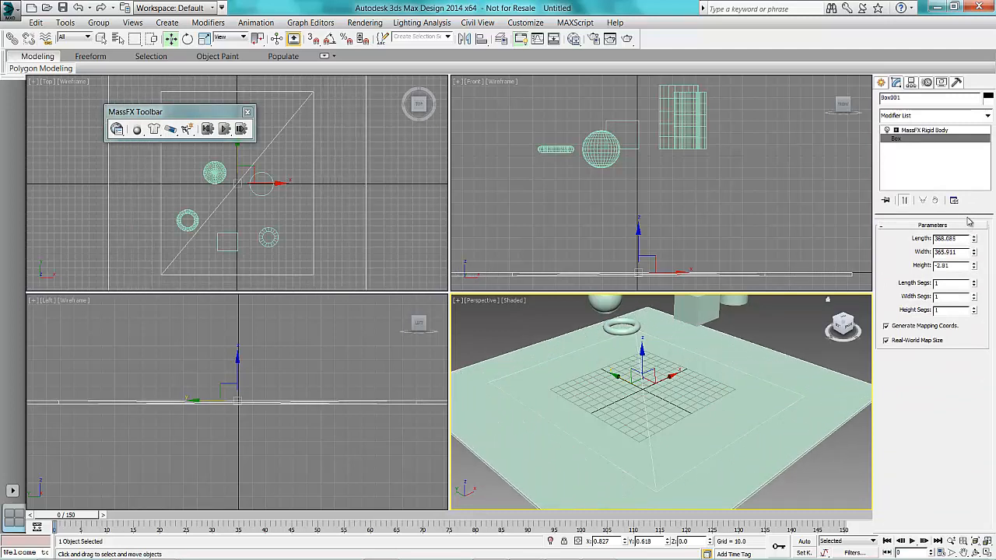
pyautogui.click(925, 130)
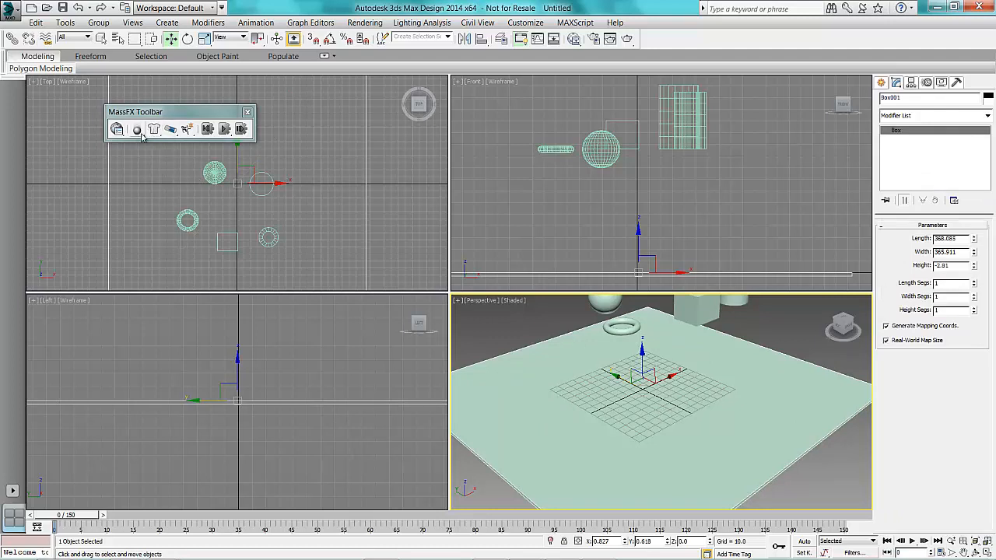
# Step: Set the ground box as a static MassFX rigid body, then deselect it
pyautogui.click(137, 130)
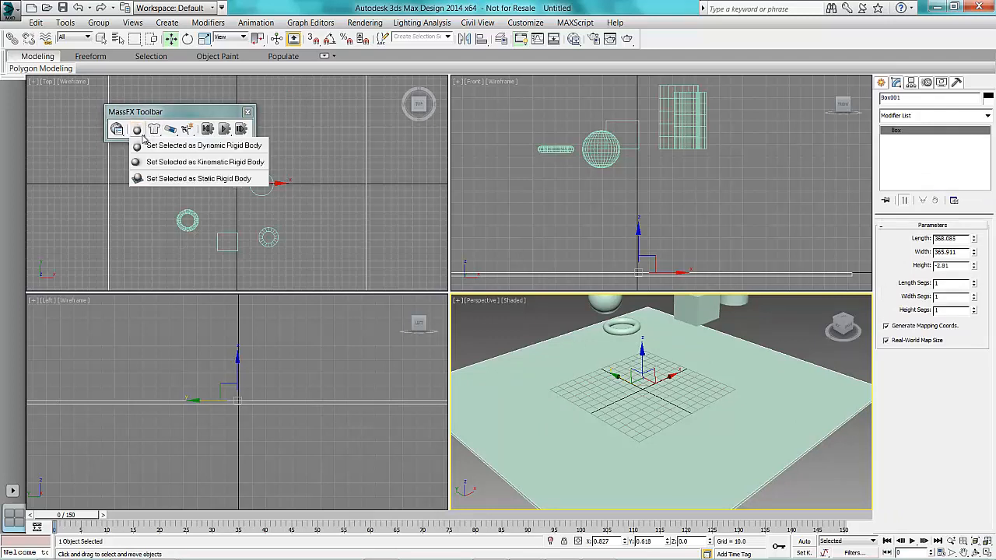
pyautogui.moveTo(203, 147)
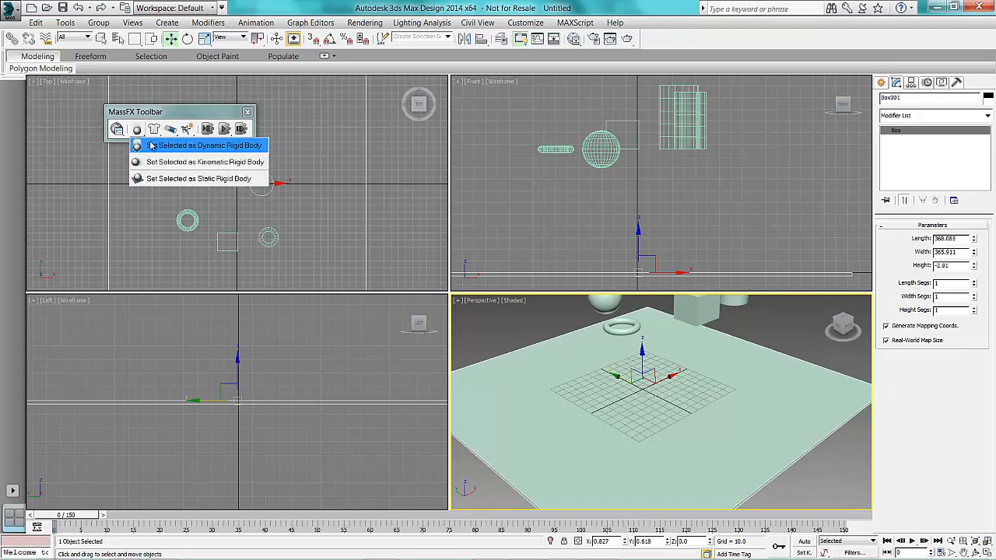
pyautogui.moveTo(199, 178)
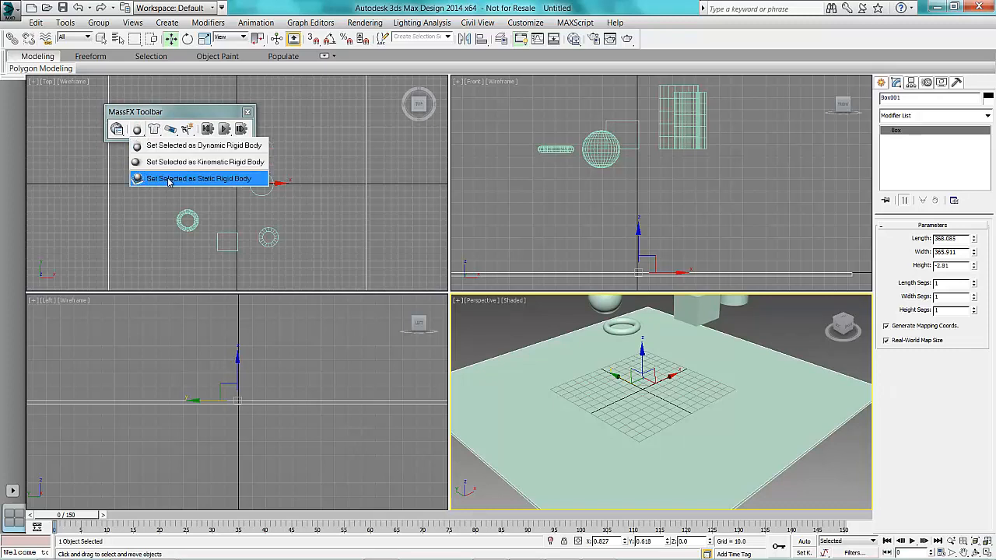
pyautogui.click(199, 177)
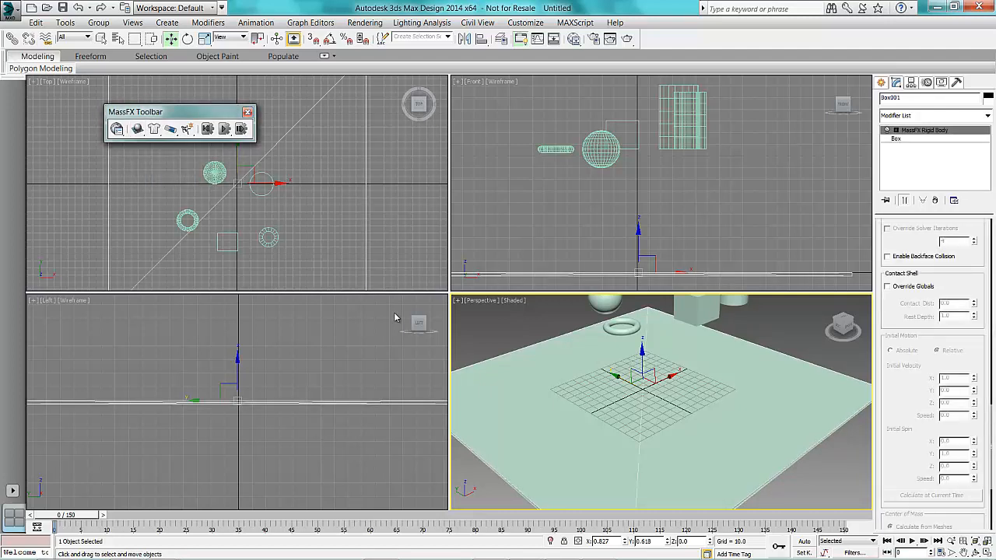
pyautogui.moveTo(318, 314)
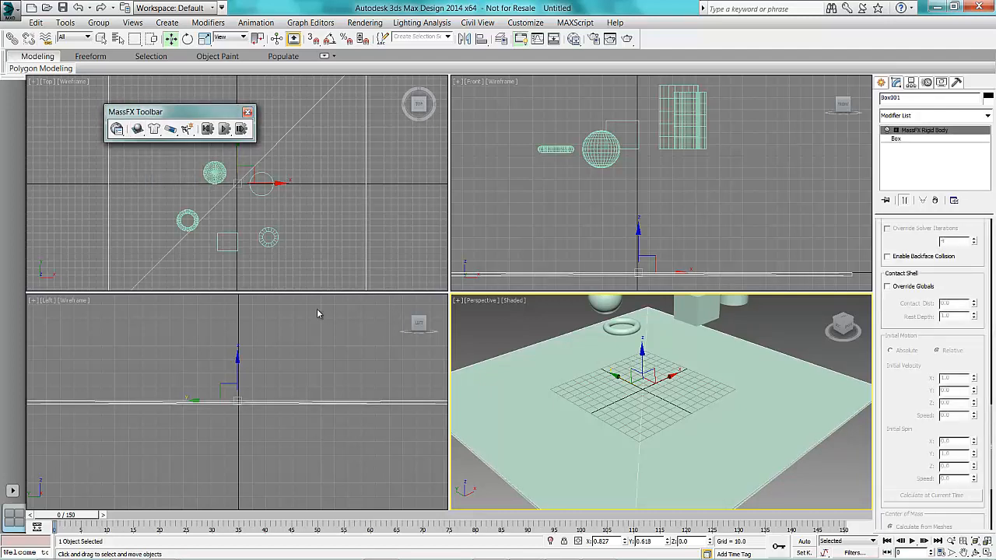
pyautogui.click(781, 200)
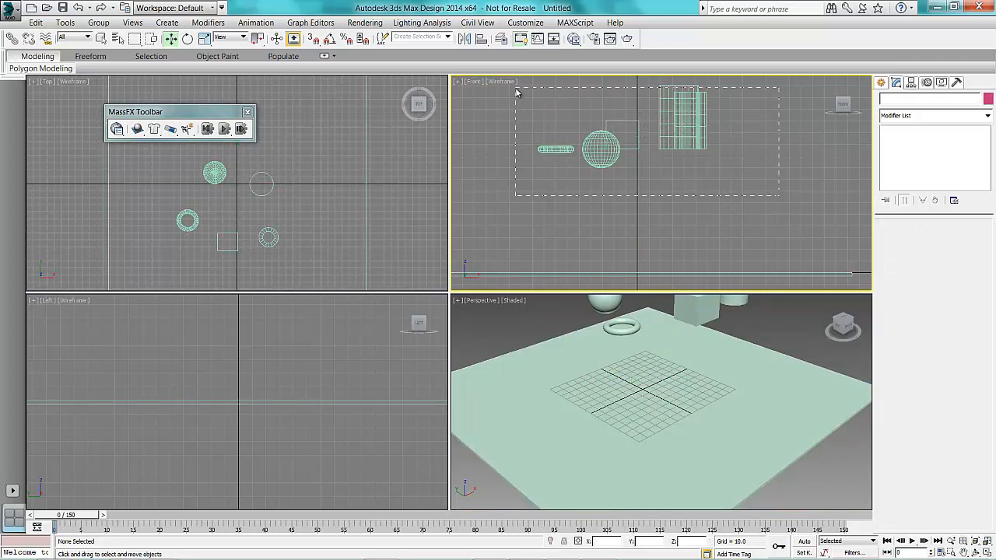
# Step: Rotate the torus and tube to tilted angles above the ground, then deselect
pyautogui.moveTo(517, 91); pyautogui.dragTo(778, 194)
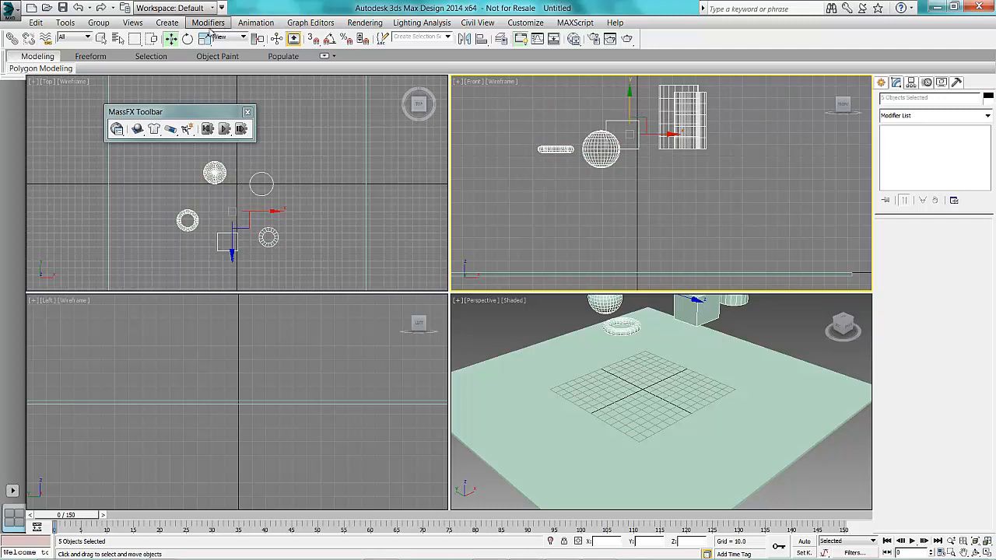
pyautogui.click(171, 37)
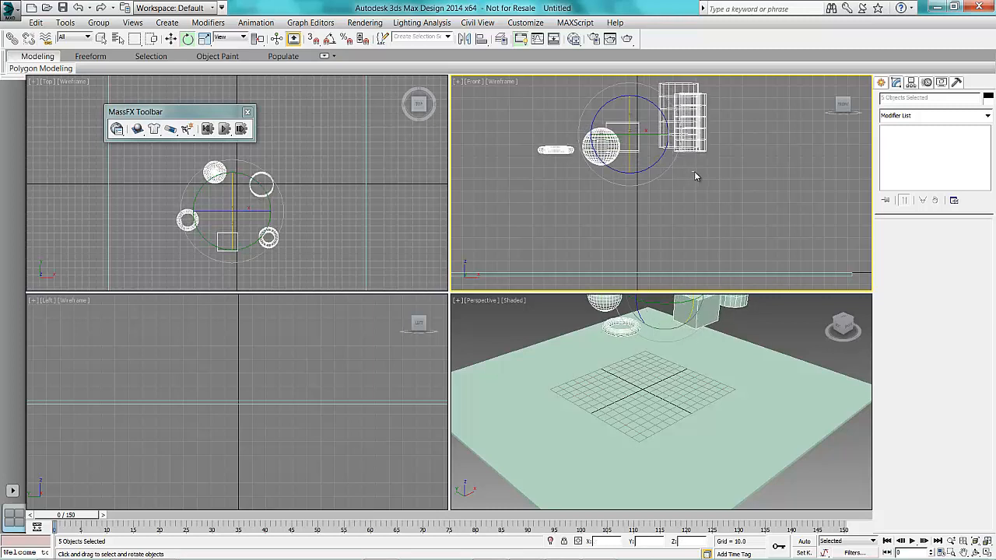
pyautogui.click(607, 143)
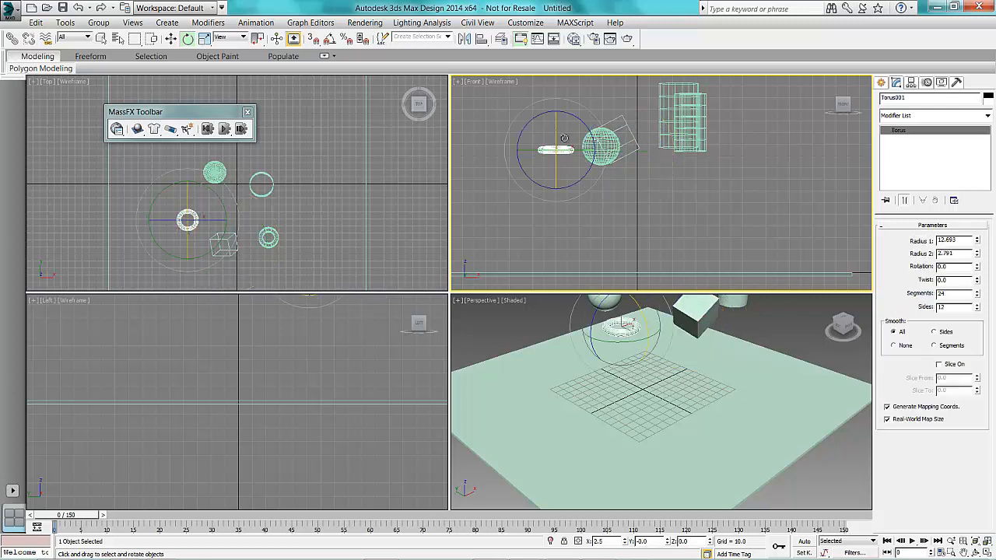
pyautogui.moveTo(556, 148); pyautogui.dragTo(556, 164)
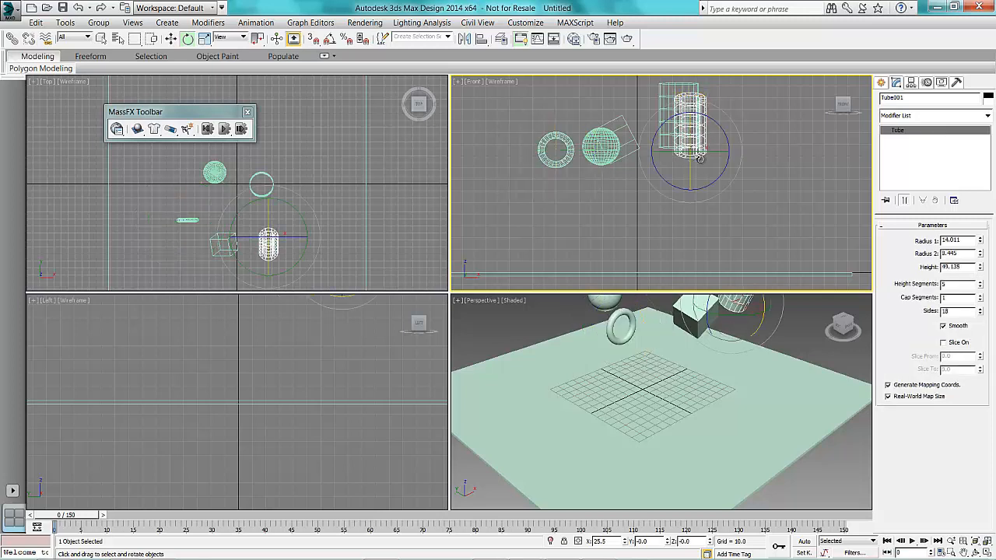
pyautogui.moveTo(688, 152); pyautogui.dragTo(700, 124)
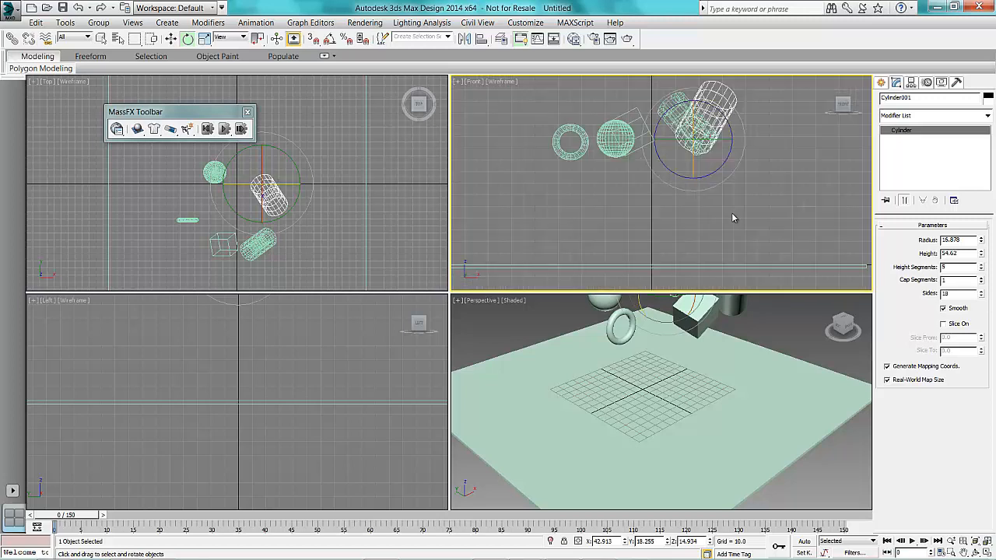
pyautogui.moveTo(680, 225)
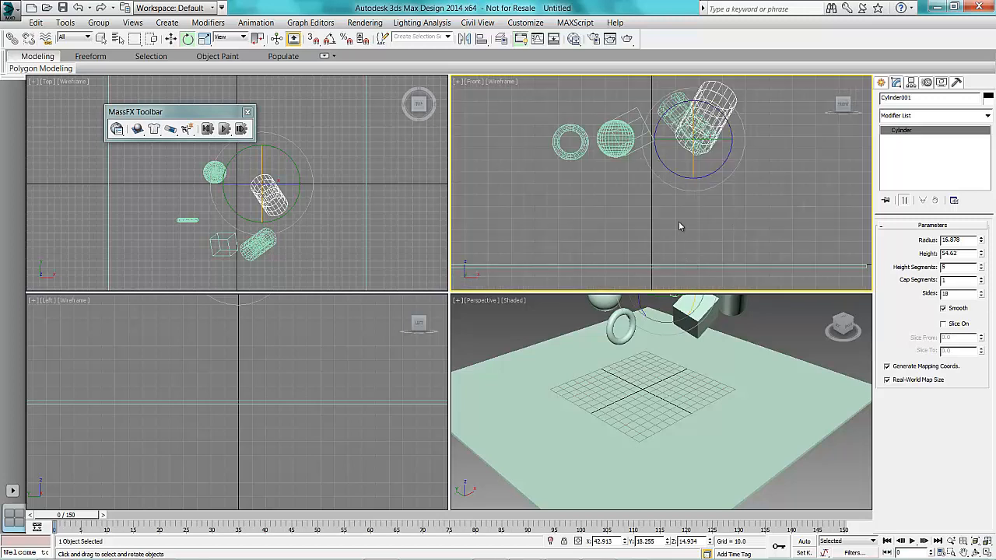
pyautogui.click(745, 190)
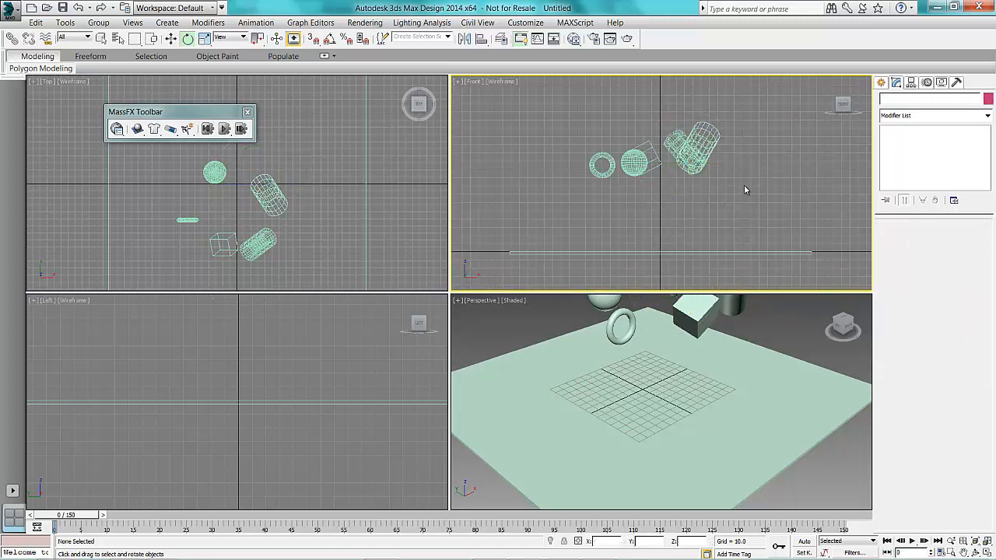
pyautogui.moveTo(604, 170)
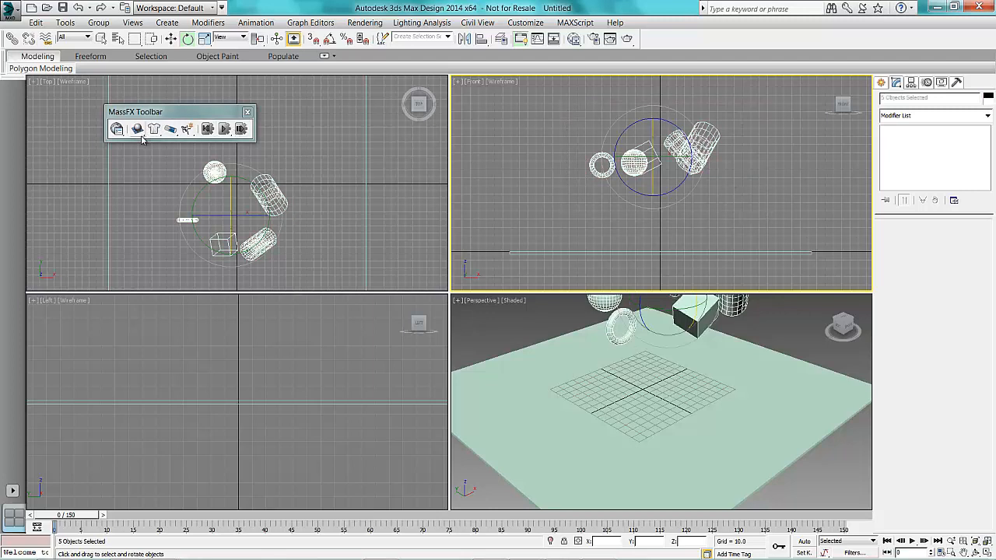
# Step: Set the five selected primitives as dynamic MassFX rigid bodies
pyautogui.click(118, 129)
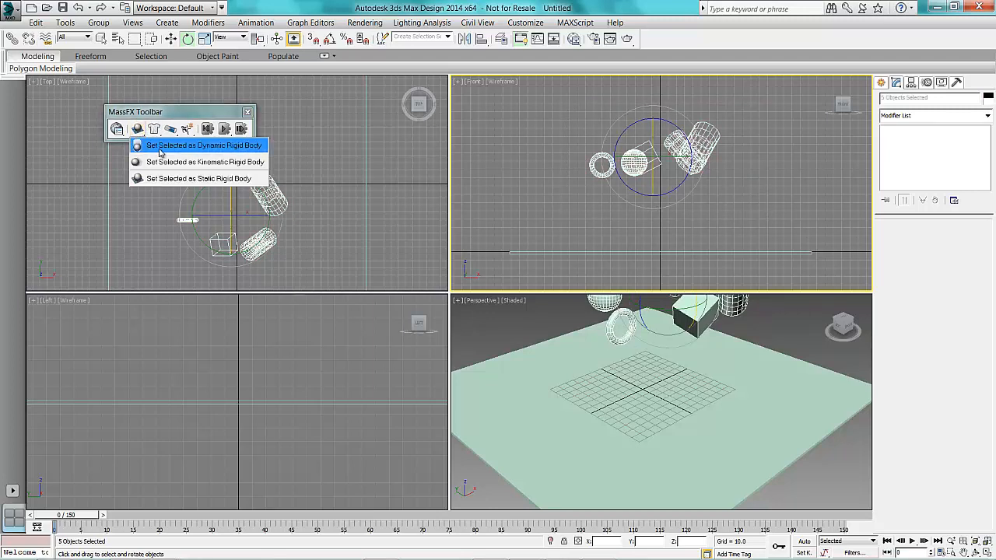
pyautogui.click(204, 144)
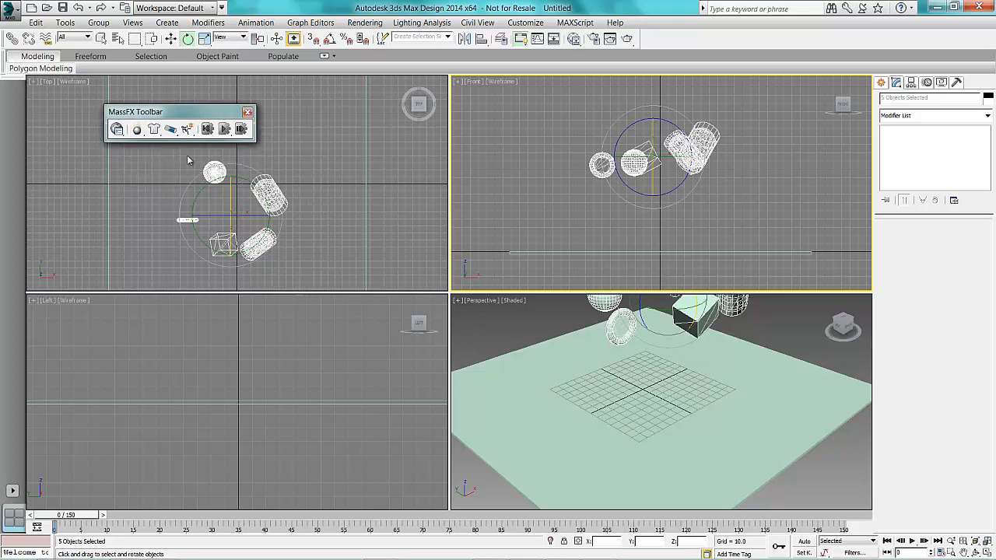
pyautogui.moveTo(765, 147)
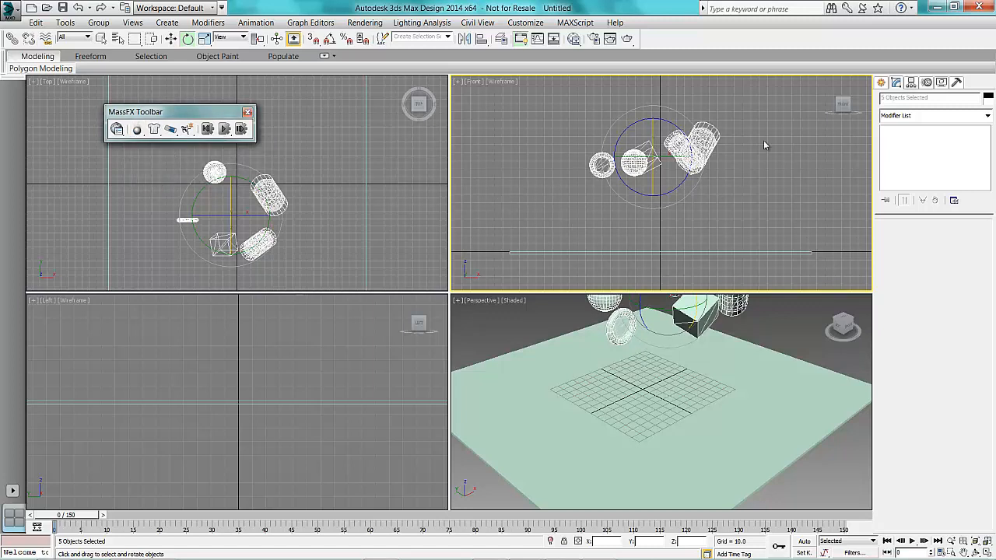
pyautogui.click(604, 163)
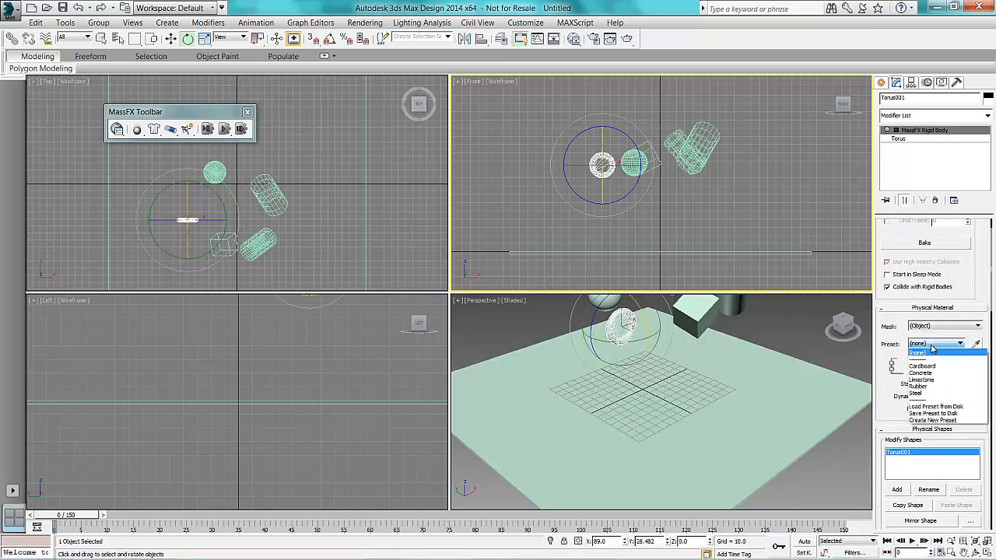
pyautogui.moveTo(942, 414)
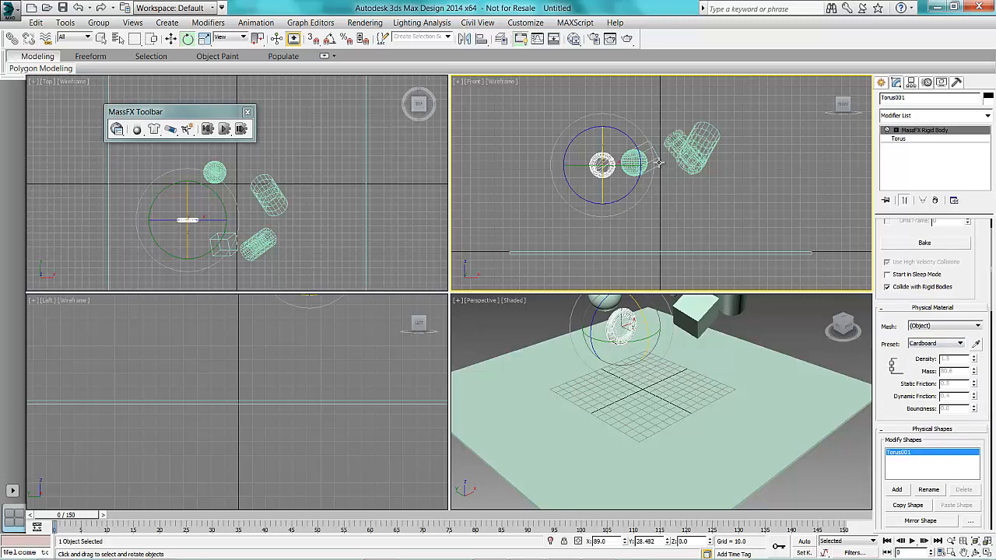
# Step: Assign physical material presets: Concrete to the box, presets to the cylinder and sphere, Steel to the tube
pyautogui.click(932, 344)
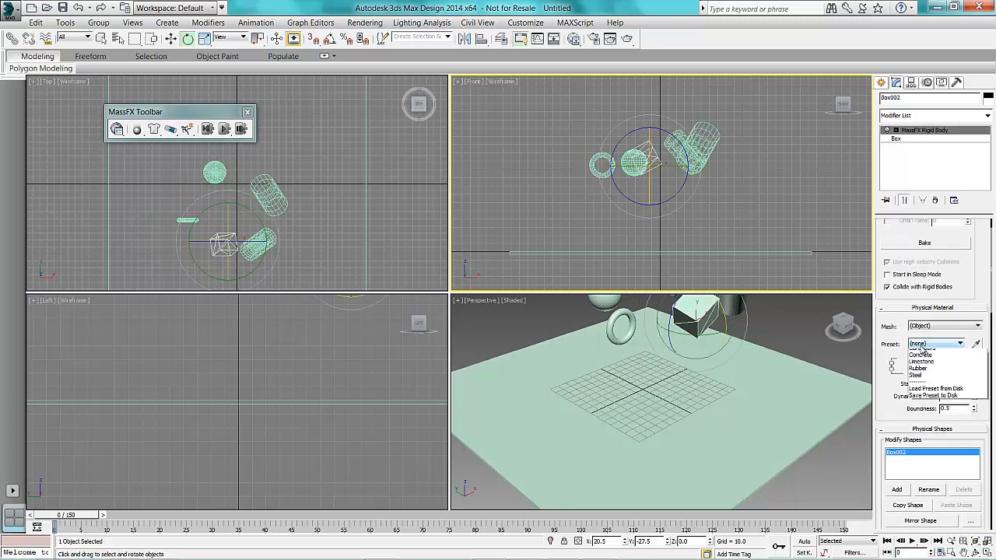
pyautogui.click(921, 355)
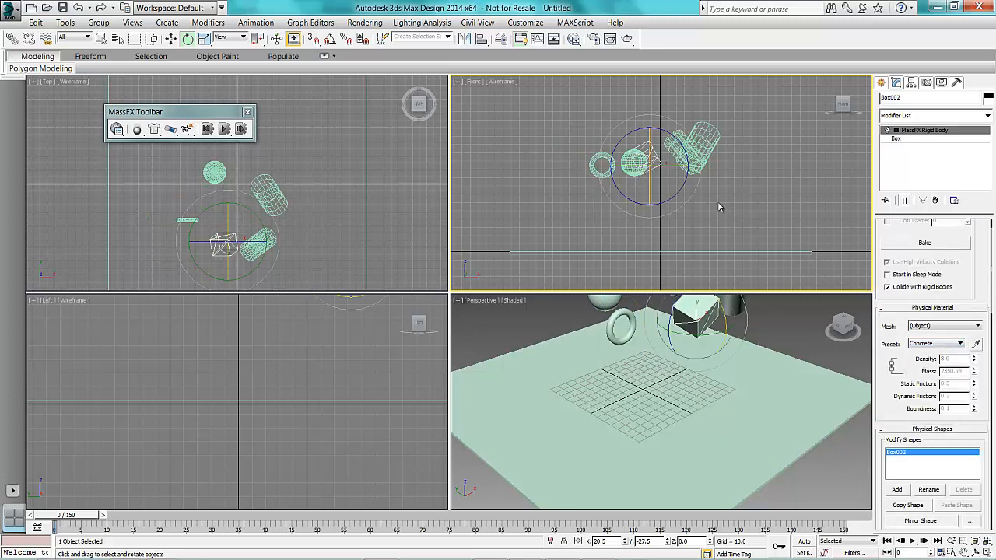
pyautogui.click(267, 195)
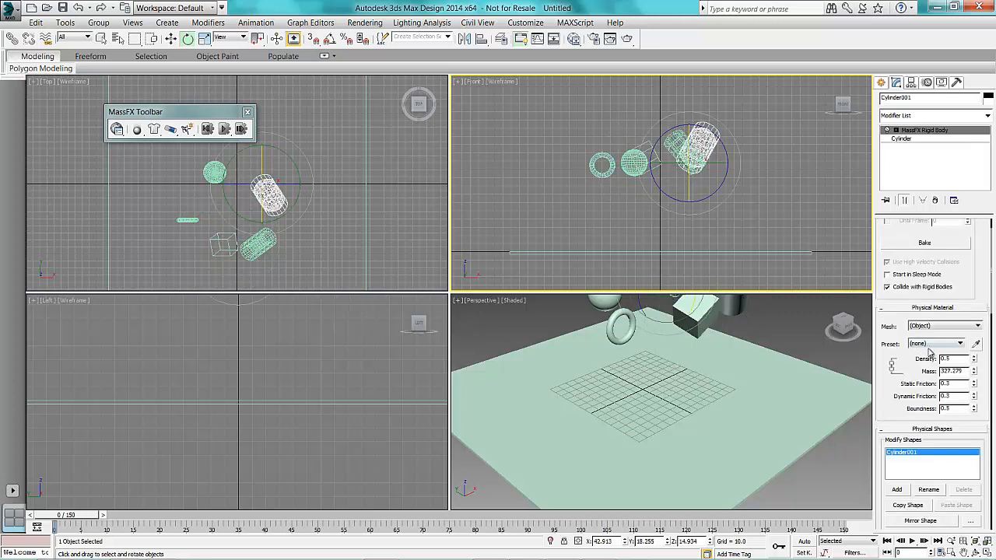
pyautogui.click(934, 344)
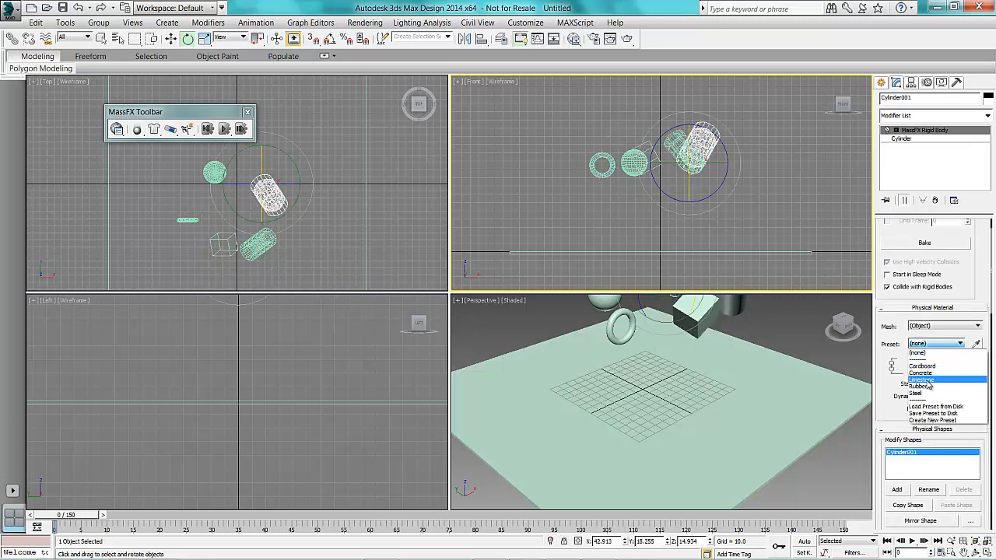
pyautogui.click(921, 380)
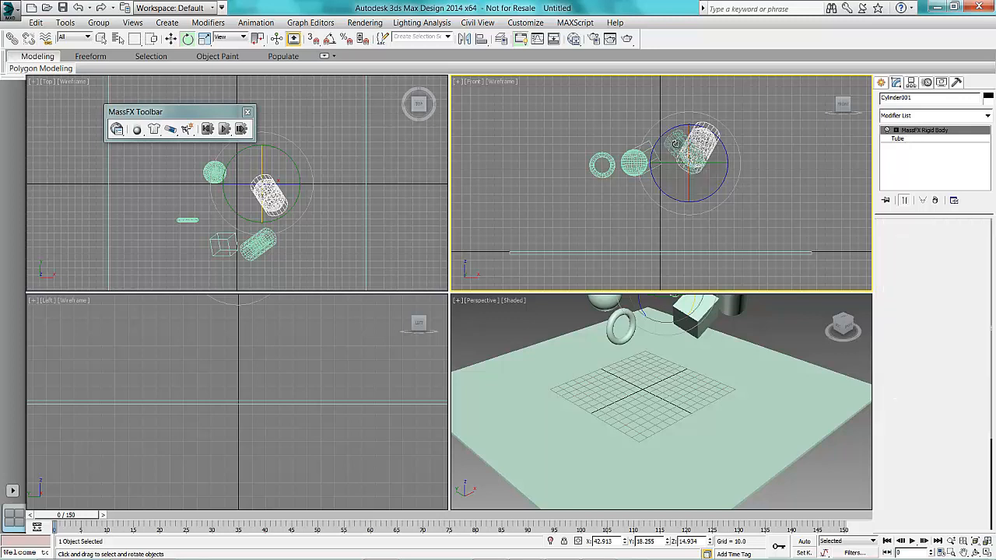
pyautogui.click(972, 344)
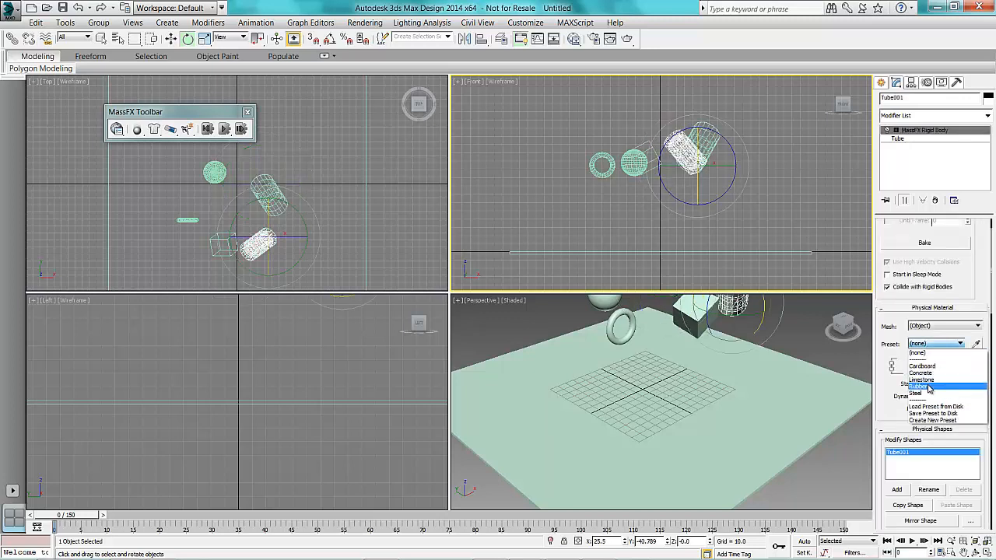
pyautogui.click(915, 392)
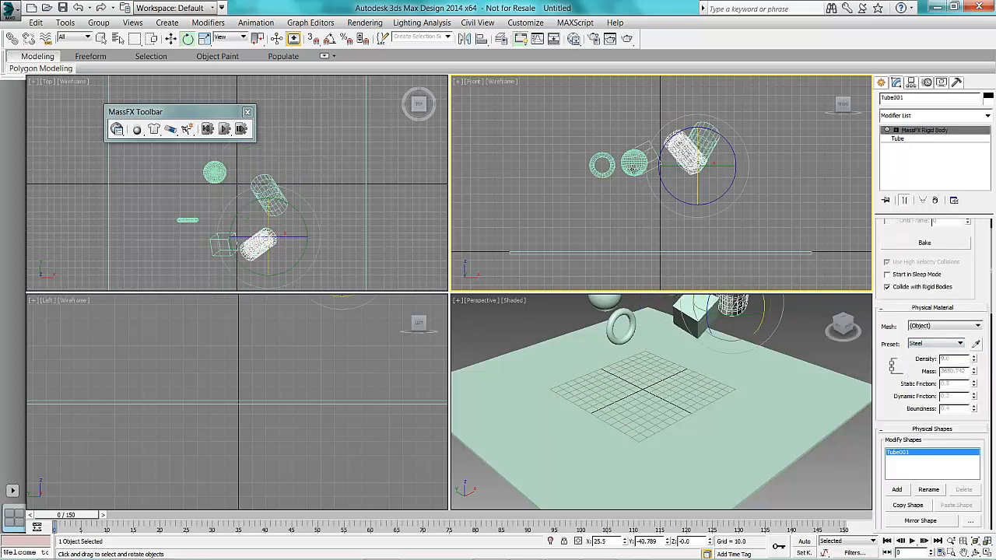
pyautogui.click(934, 344)
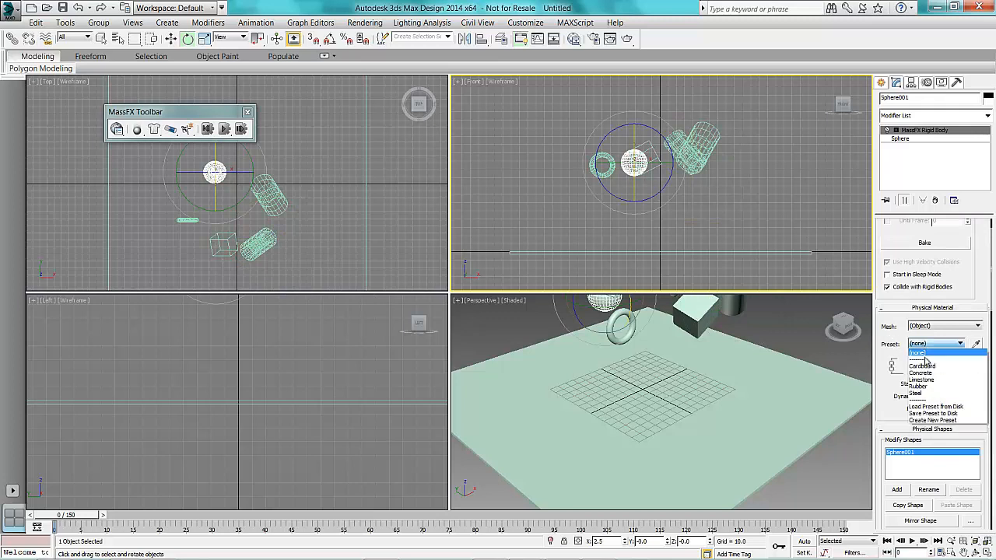
pyautogui.click(922, 393)
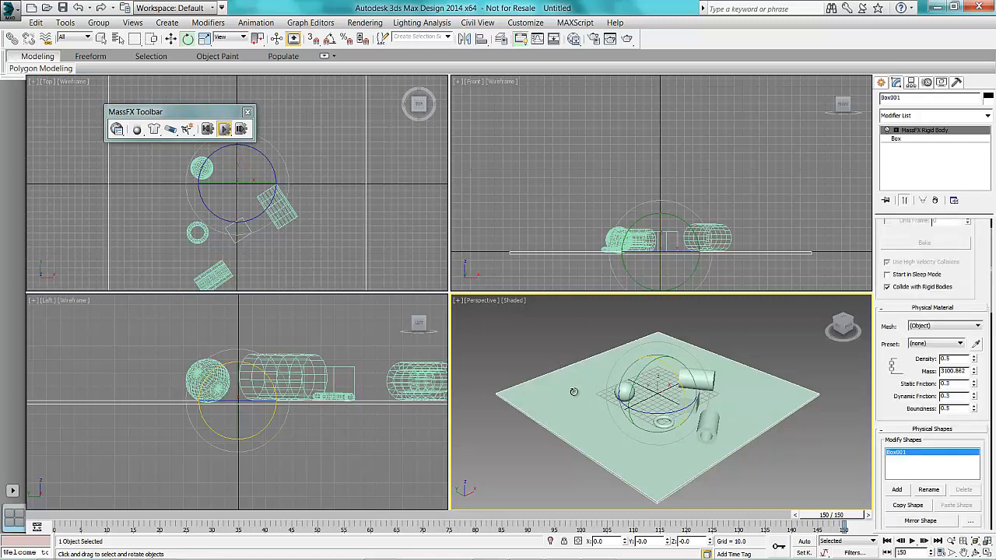
# Step: Give the ground box the Concrete preset, run the simulation, then reset it
pyautogui.click(968, 344)
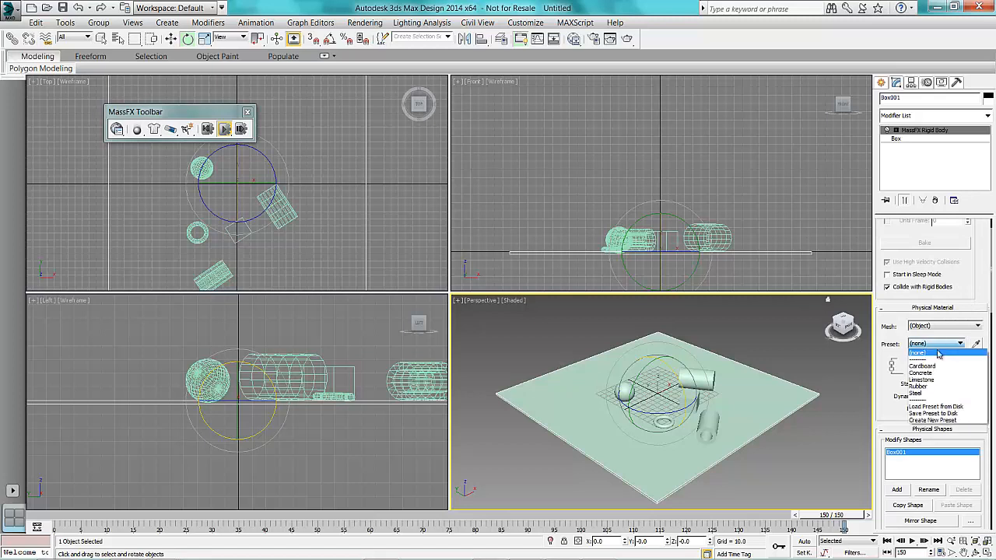
pyautogui.moveTo(921, 374)
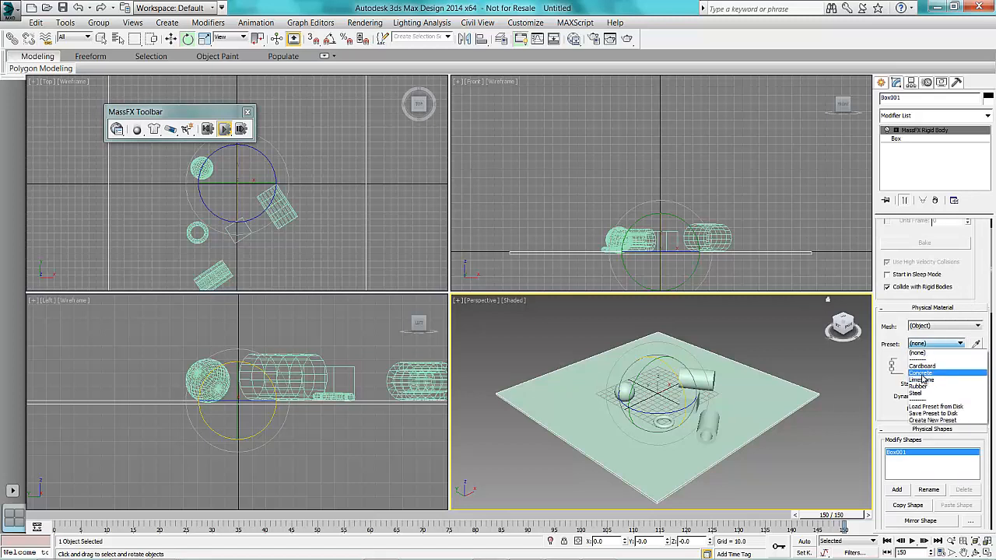
pyautogui.click(921, 373)
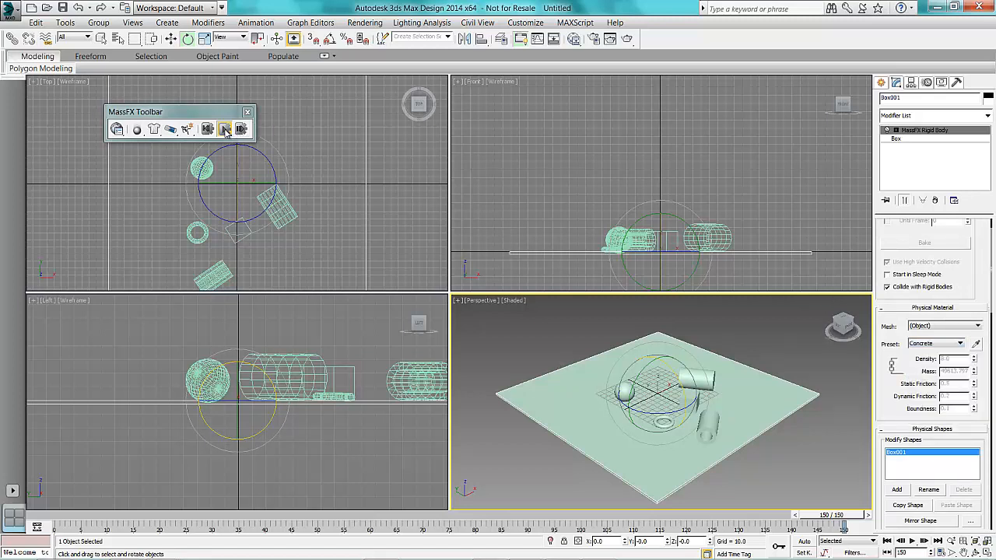
pyautogui.click(208, 129)
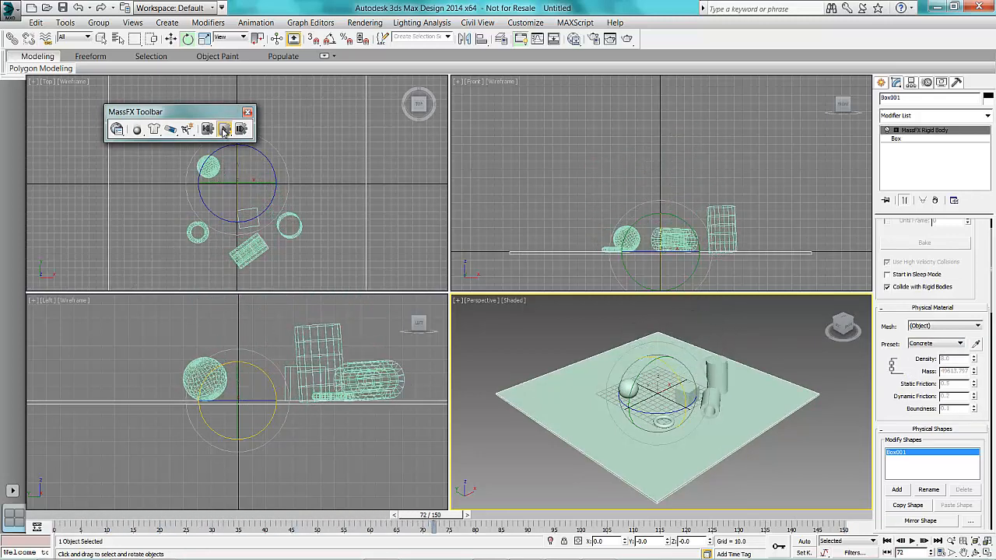
pyautogui.click(925, 542)
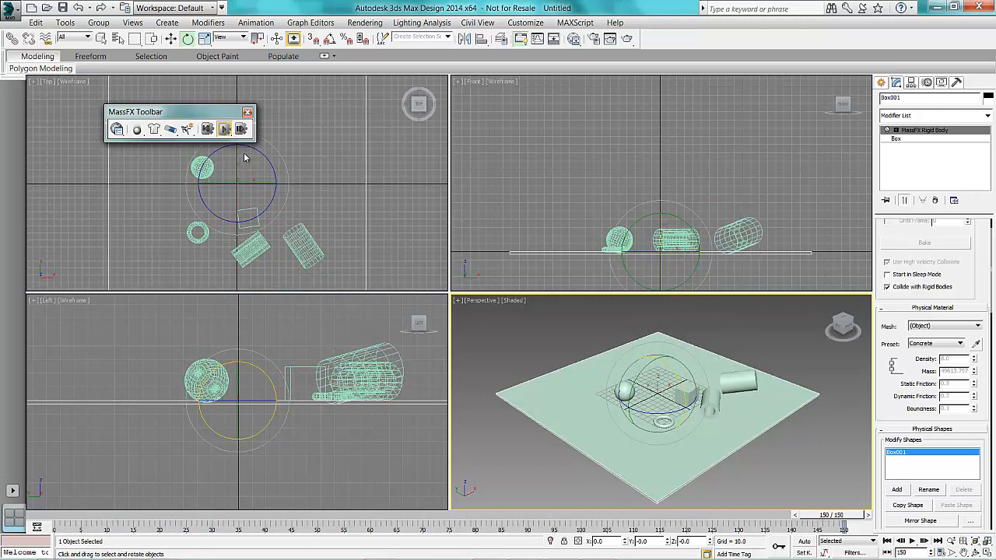
pyautogui.click(224, 130)
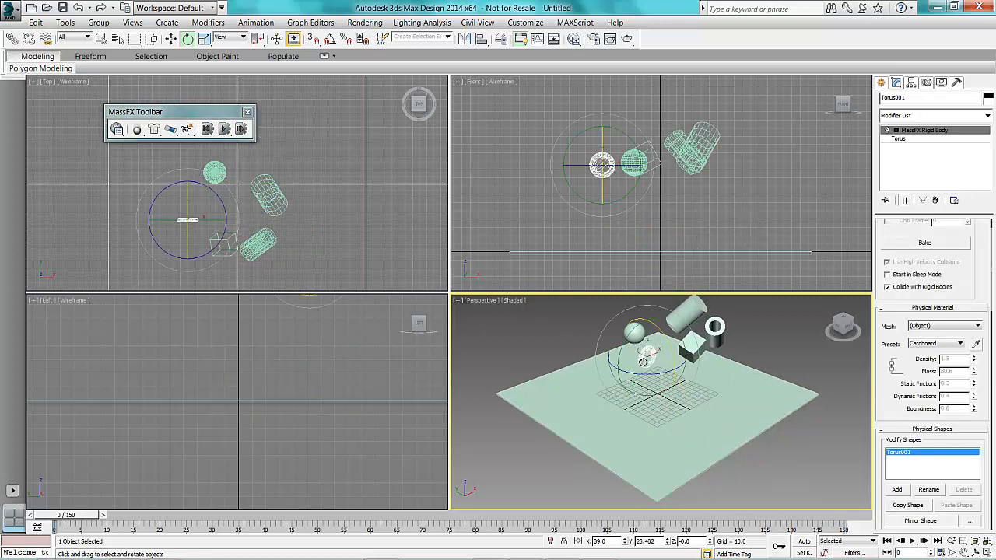
# Step: Switch the torus preset to Rubber and run the simulation again
pyautogui.click(968, 344)
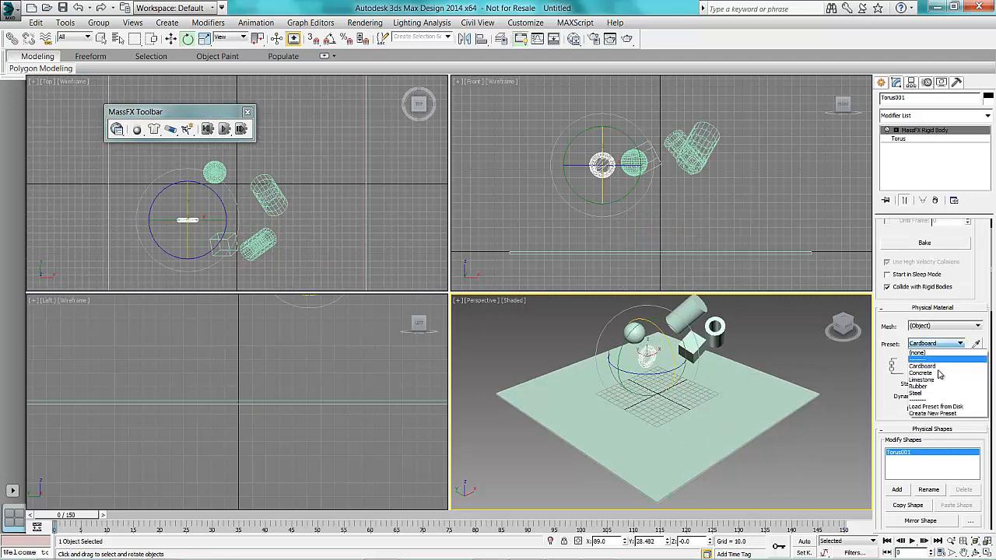
pyautogui.click(918, 380)
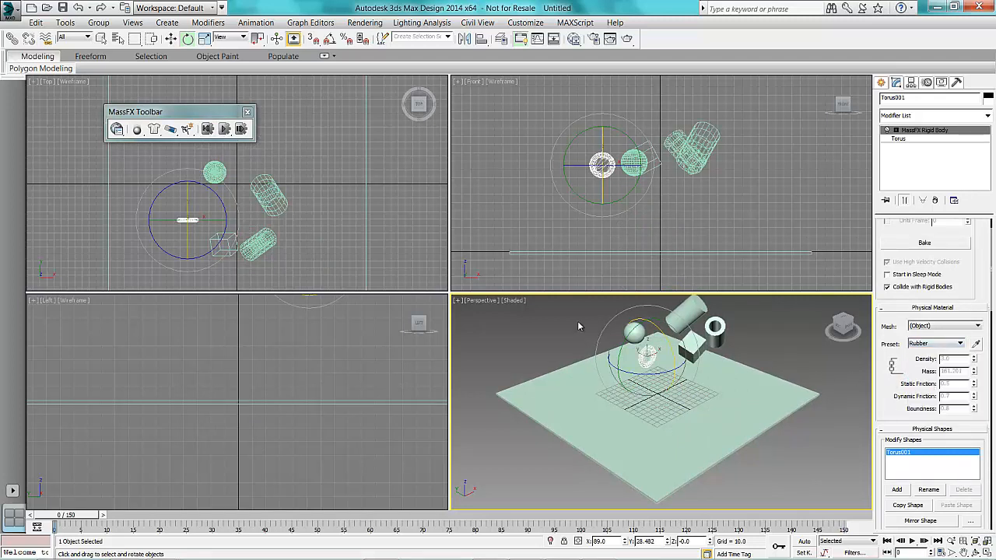
pyautogui.click(224, 129)
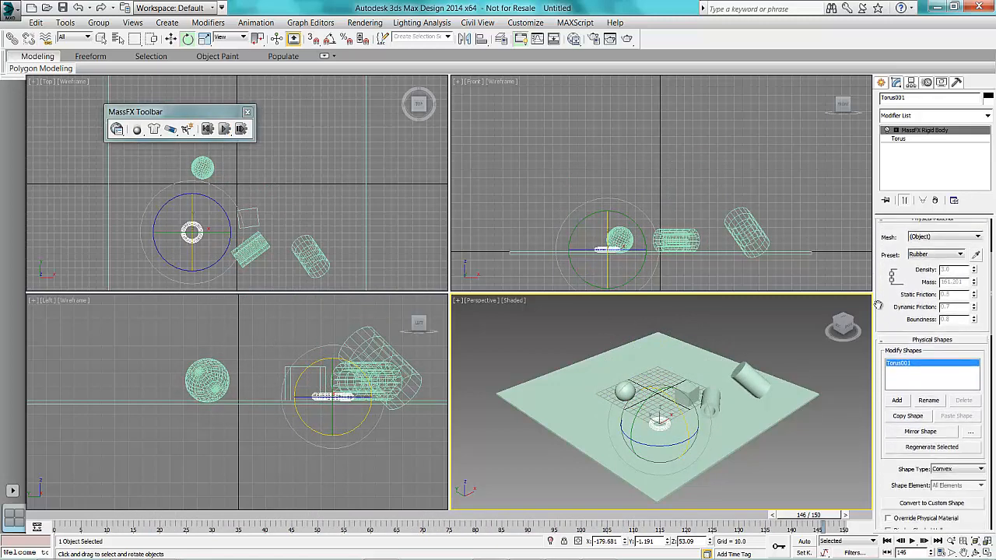
# Step: Set Initial Velocity and Spin in the torus's Advanced rollout, test the simulation and reset it
pyautogui.scroll(-3)
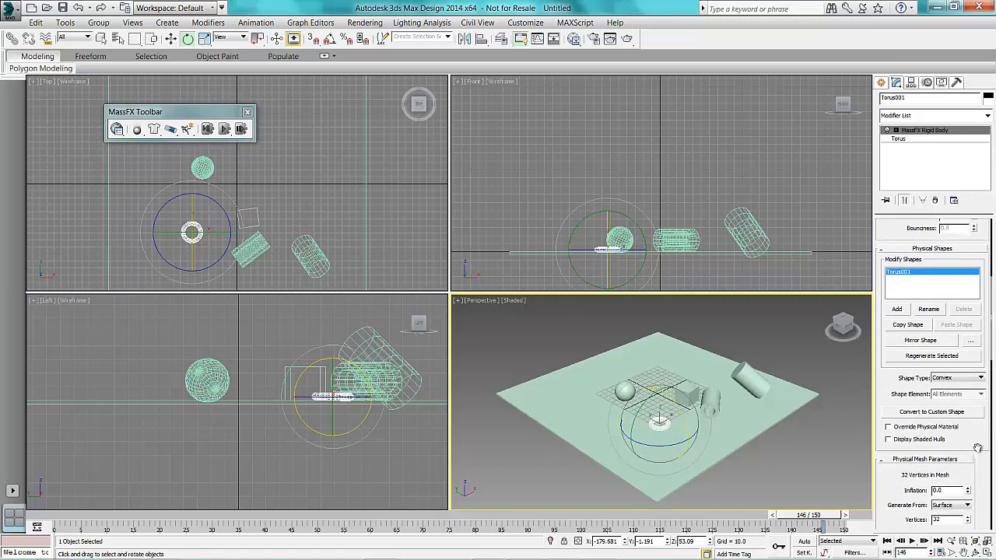
pyautogui.scroll(-3)
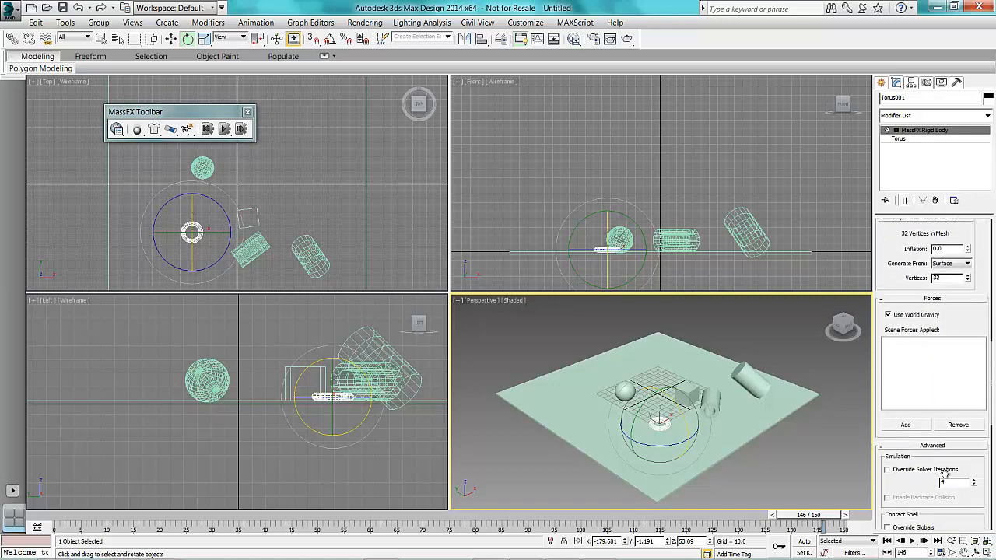
pyautogui.scroll(-3)
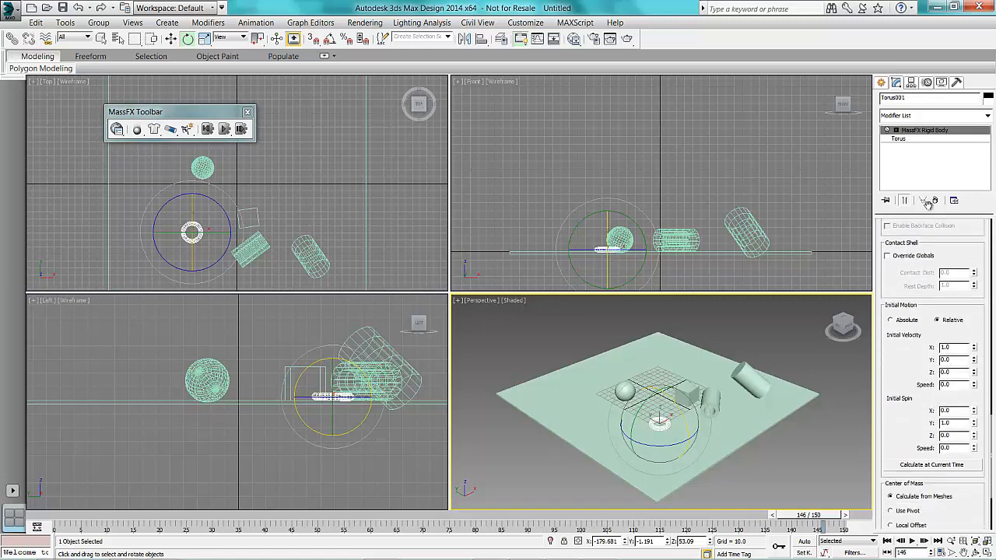
pyautogui.scroll(-3)
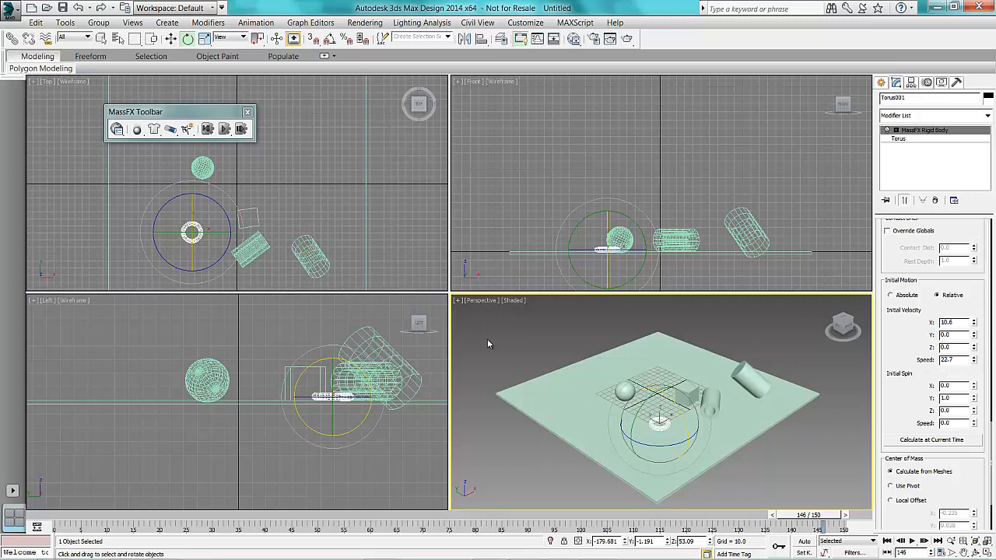
pyautogui.click(224, 130)
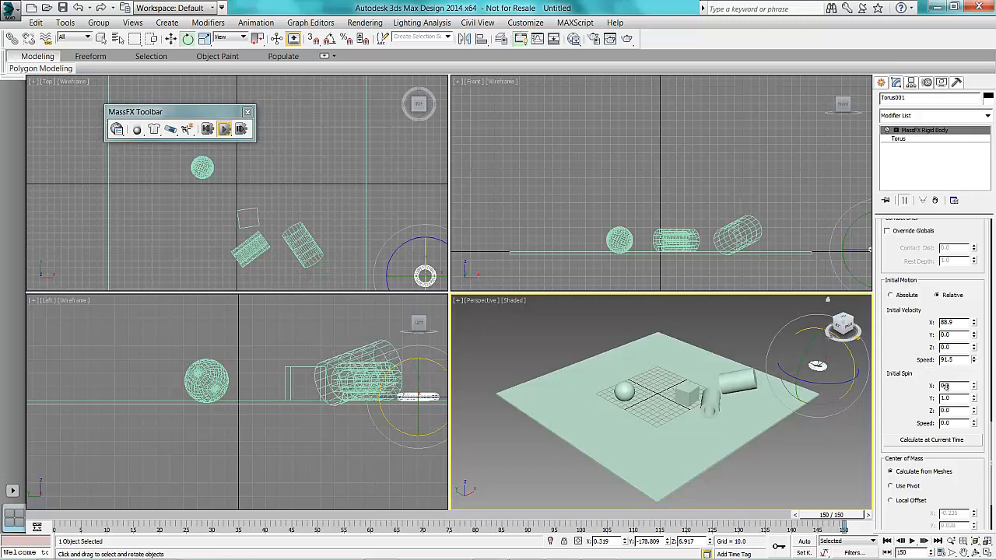
pyautogui.click(224, 128)
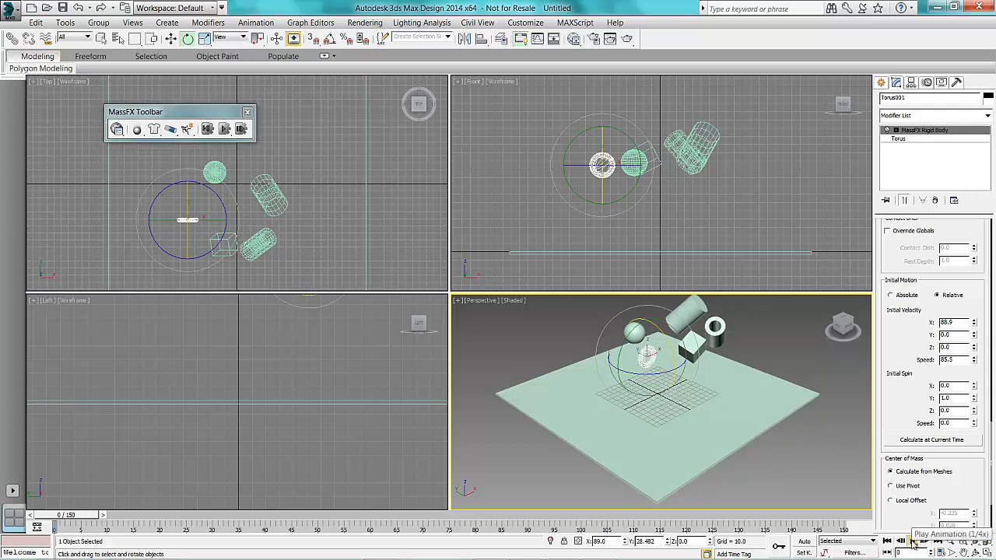
# Step: Play the animation, stop it, and step back one frame on the timeline
pyautogui.click(912, 542)
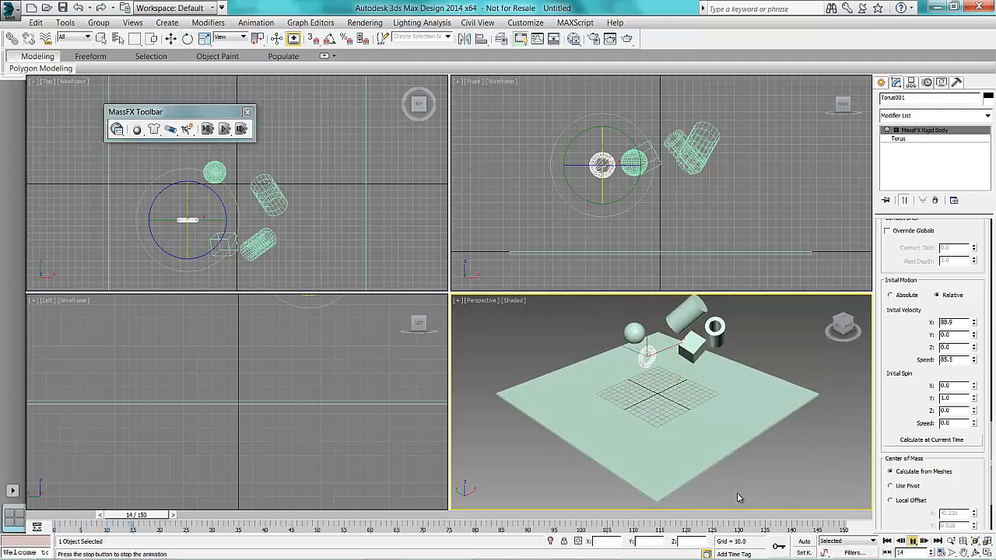
pyautogui.click(915, 541)
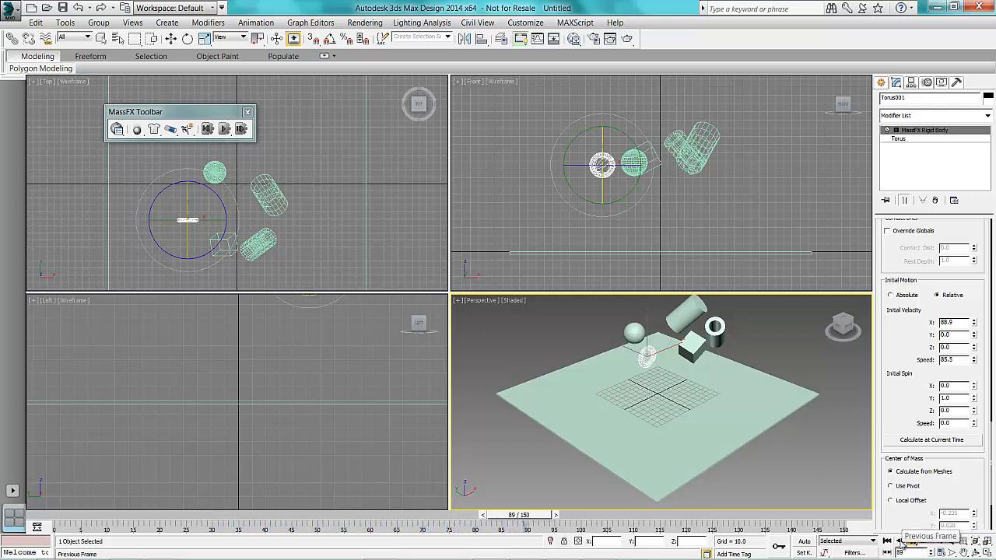
pyautogui.click(921, 541)
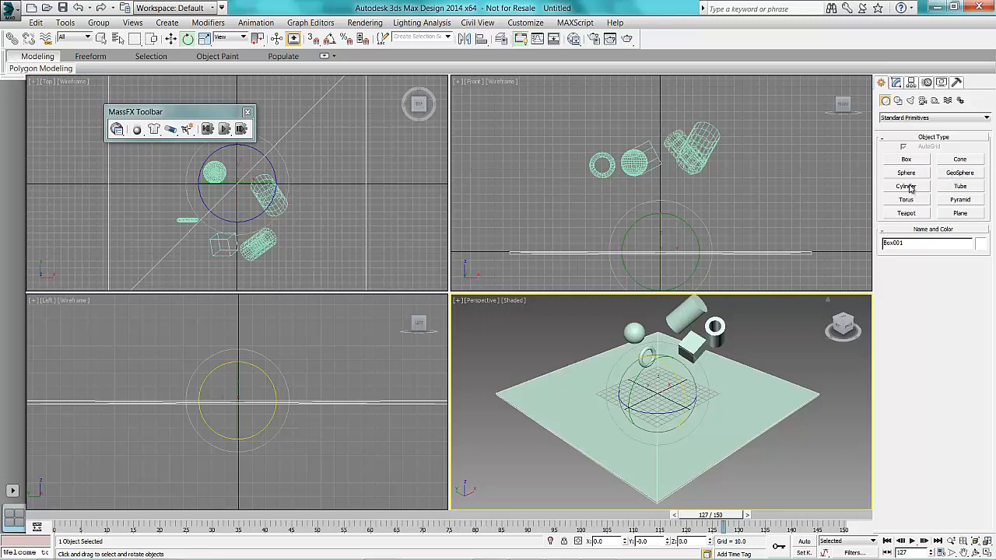
# Step: Create a pyramid primitive, move it onto the ground plane, and rewind to frame 0
pyautogui.click(959, 199)
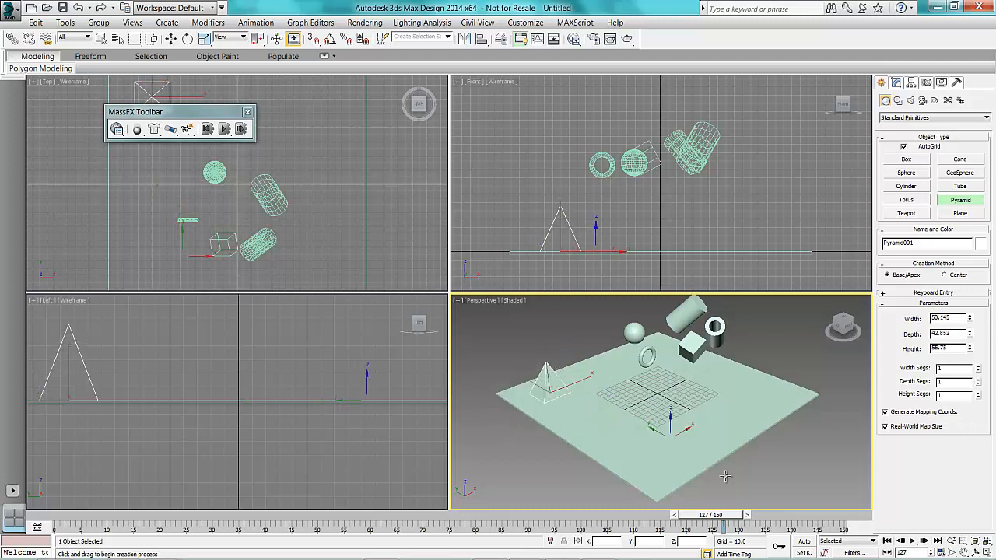
pyautogui.moveTo(704, 513); pyautogui.dragTo(136, 514)
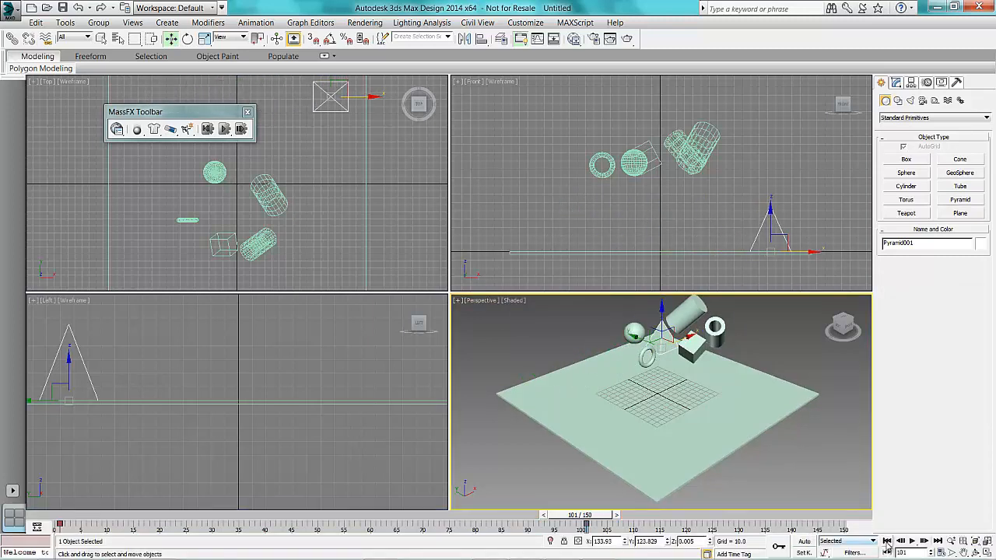
pyautogui.click(912, 541)
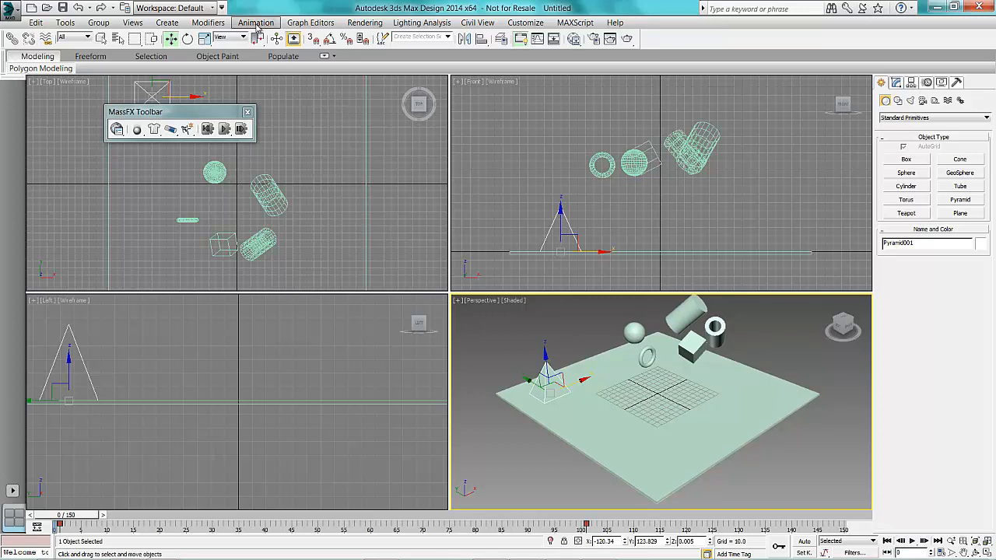
# Step: Bake the MassFX simulation for all objects into timeline keyframes via Animation > MassFX > Simulation
pyautogui.click(255, 22)
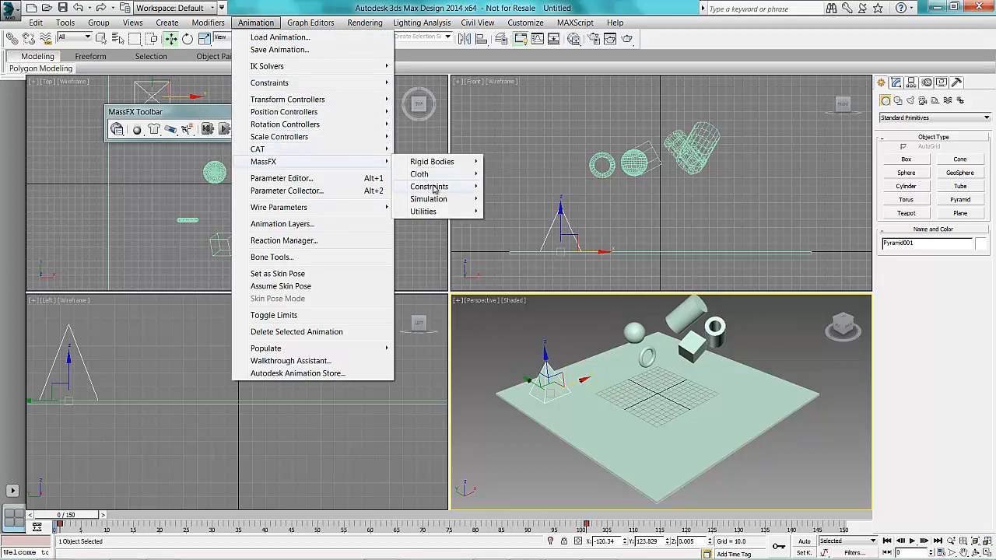
pyautogui.moveTo(429, 199)
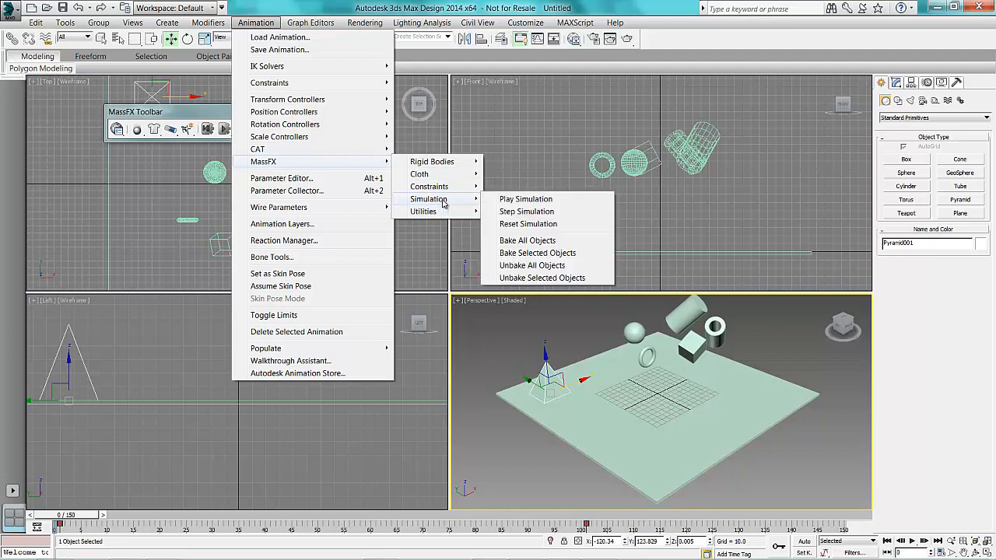
pyautogui.moveTo(528, 239)
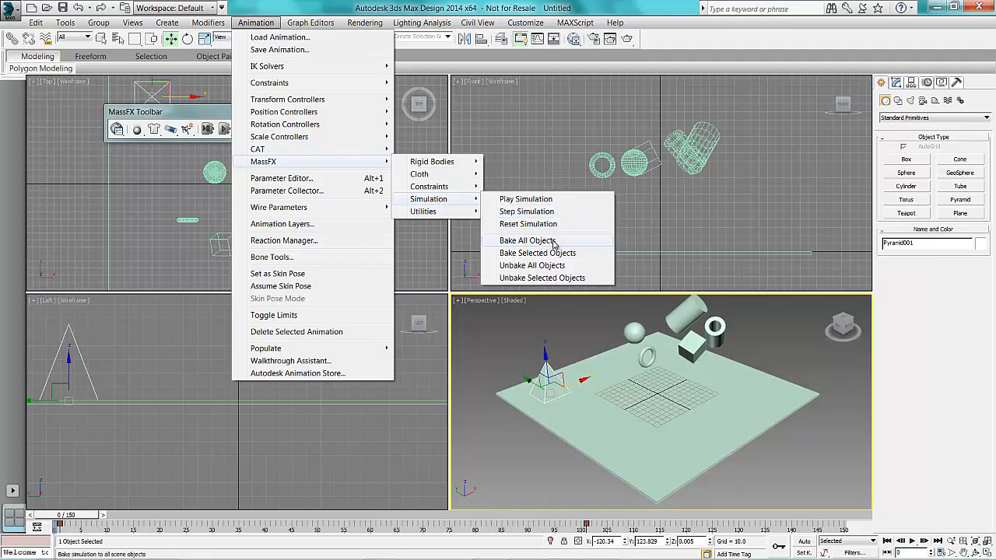
pyautogui.click(526, 239)
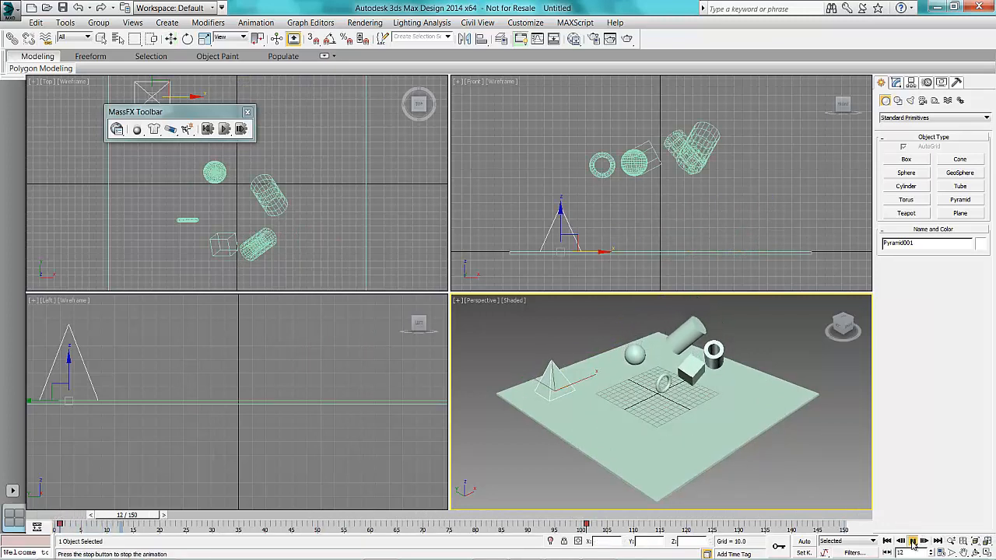
# Step: Play the baked animation of the falling primitives, stop it, and bring up the Time Configuration settings
pyautogui.click(912, 541)
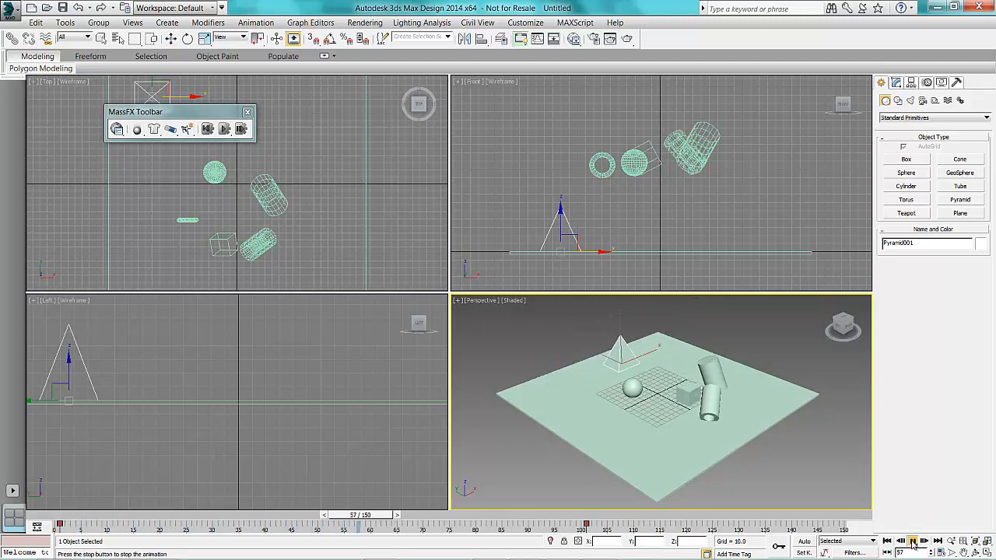
pyautogui.click(912, 541)
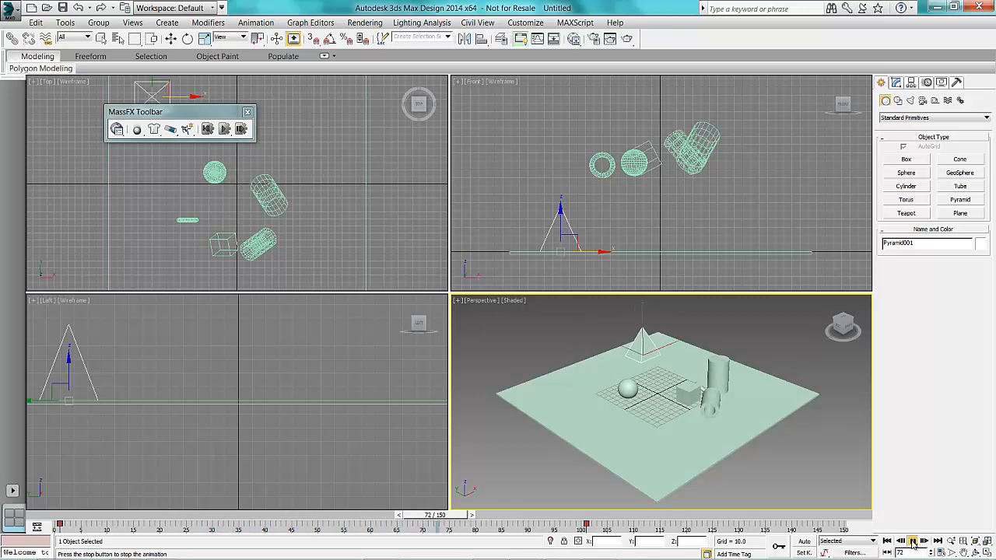
pyautogui.click(912, 542)
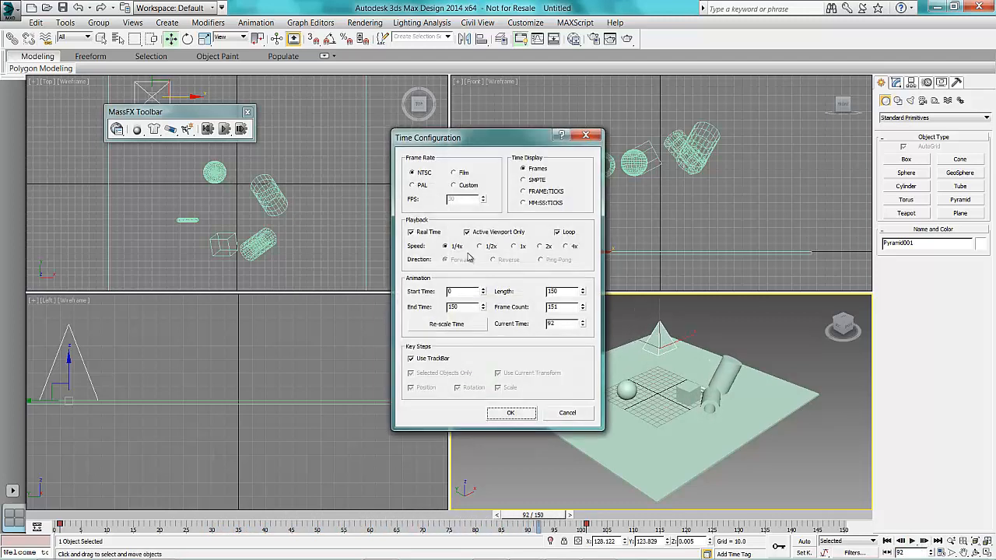
# Step: Choose a different Playback Speed in Time Configuration, confirm with OK, and return to the playback controls
pyautogui.click(514, 246)
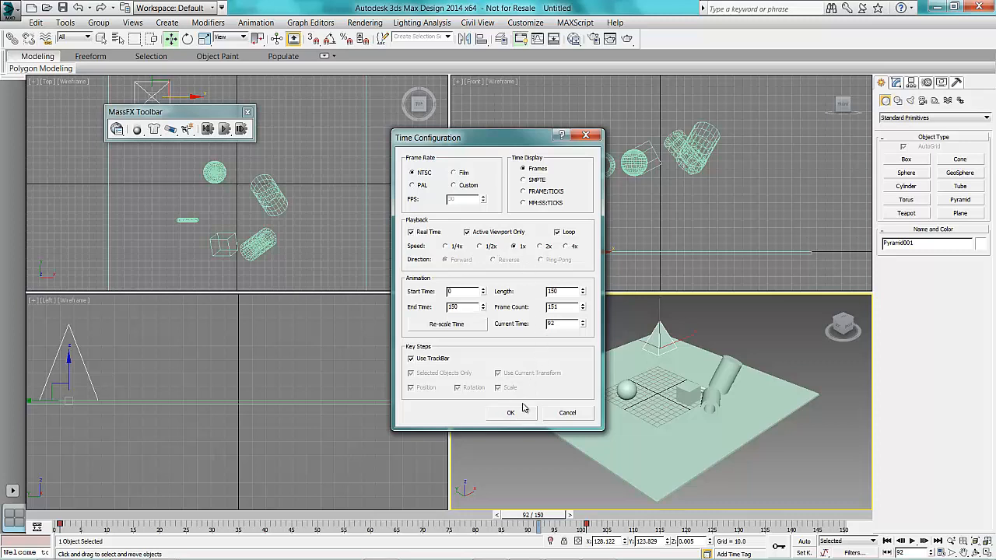
pyautogui.click(510, 412)
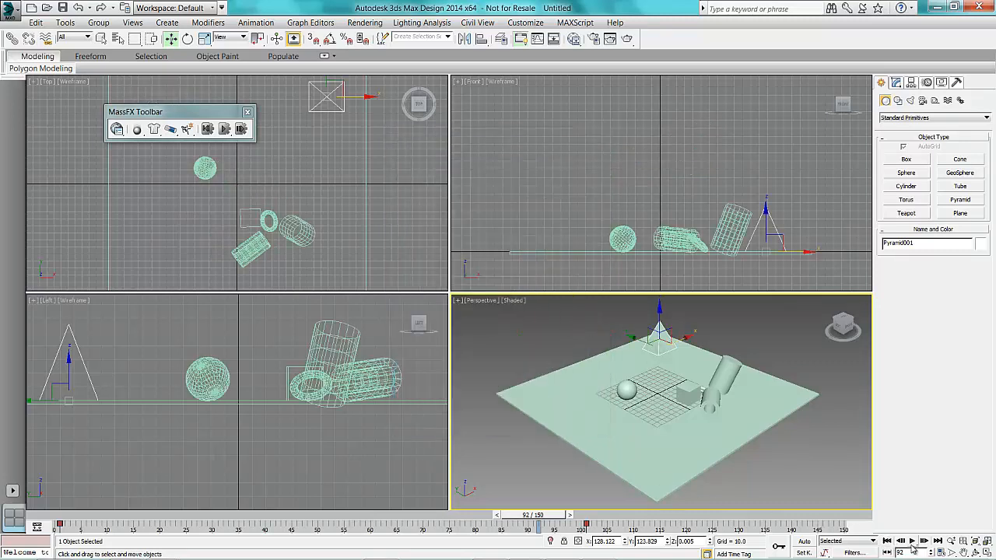
pyautogui.click(887, 542)
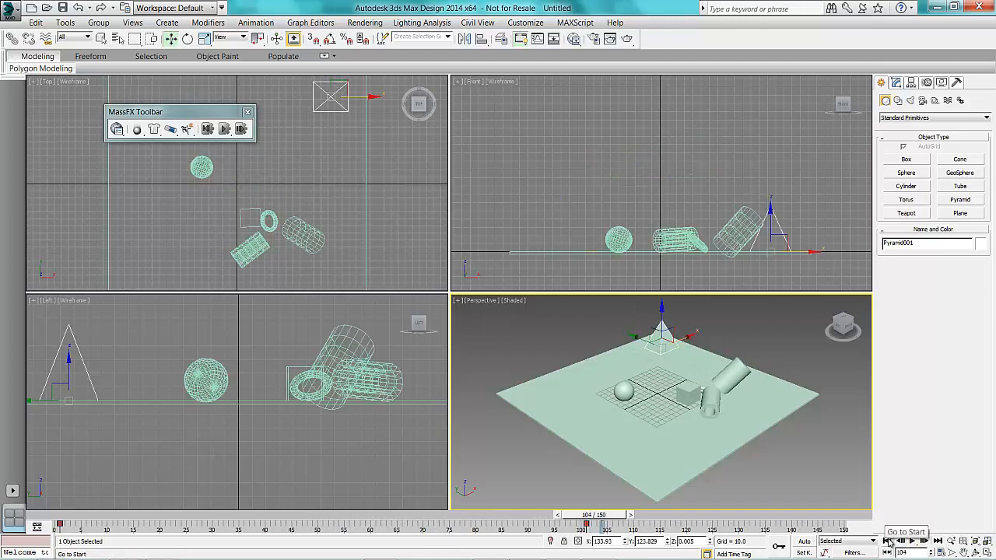
# Step: Rewind the animation to the first frame before loading the car-and-ramp scene
pyautogui.click(887, 542)
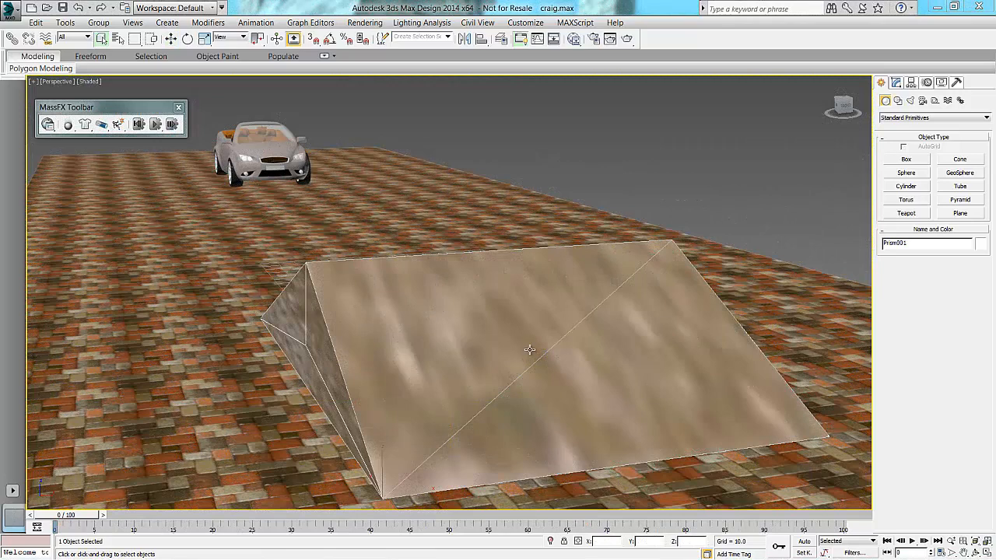
pyautogui.moveTo(314, 267)
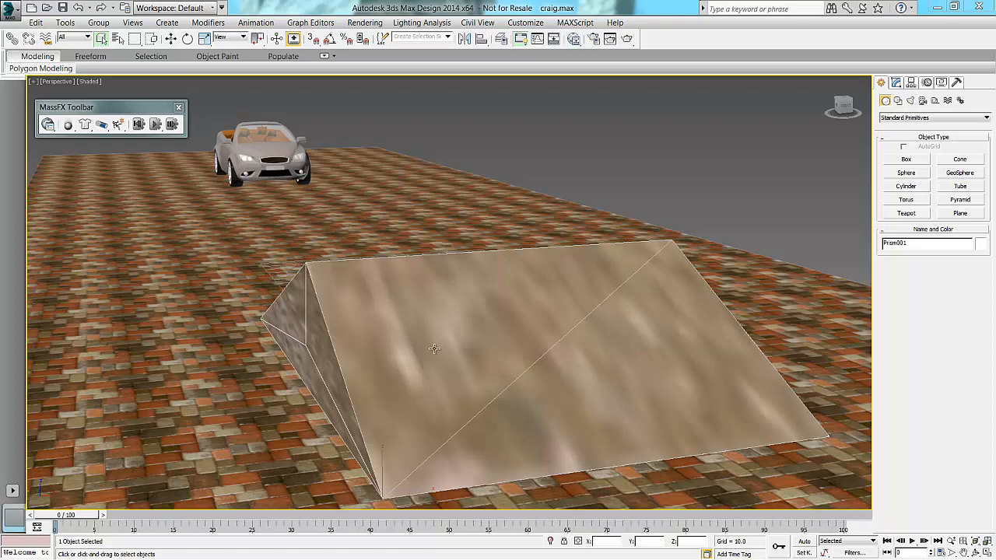
pyautogui.moveTo(251, 374)
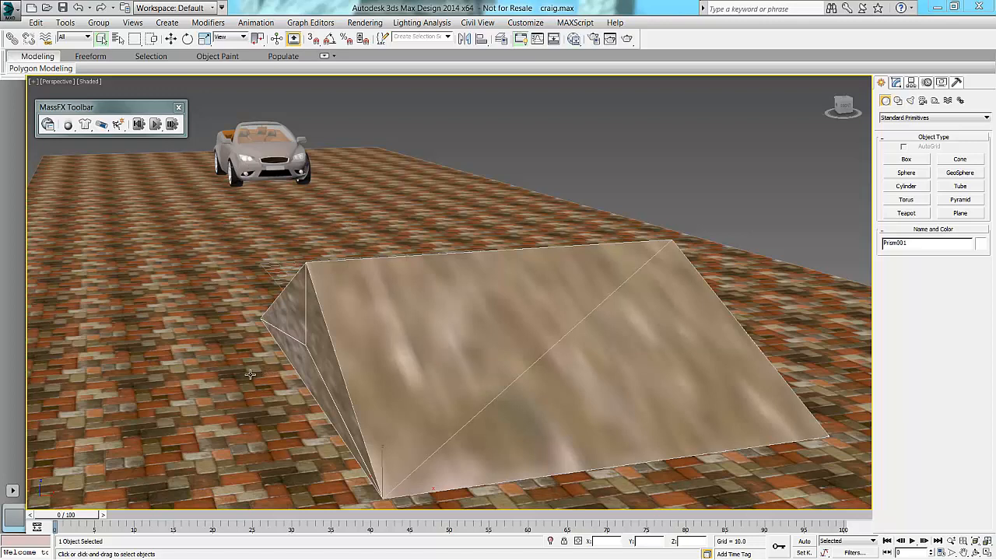
pyautogui.moveTo(151, 224)
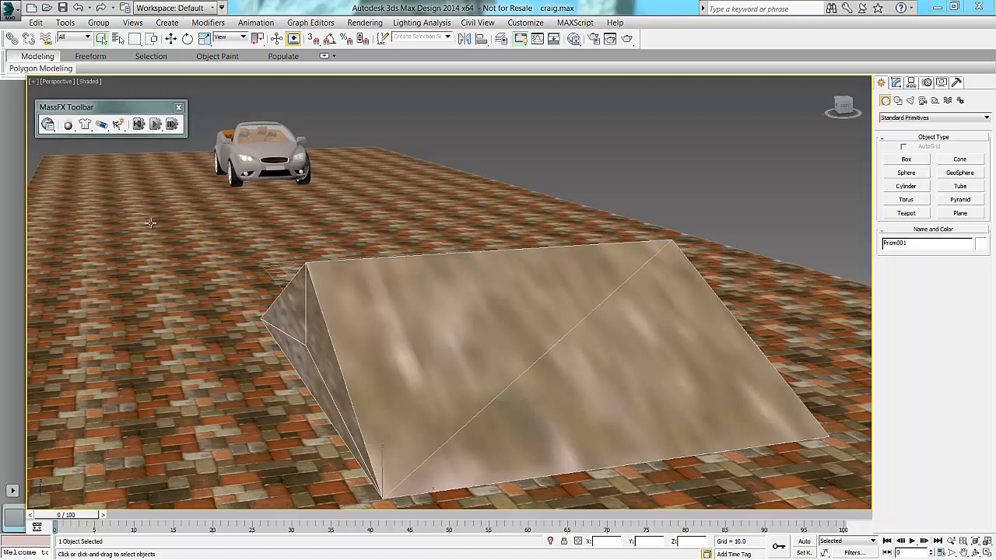
pyautogui.moveTo(270, 212)
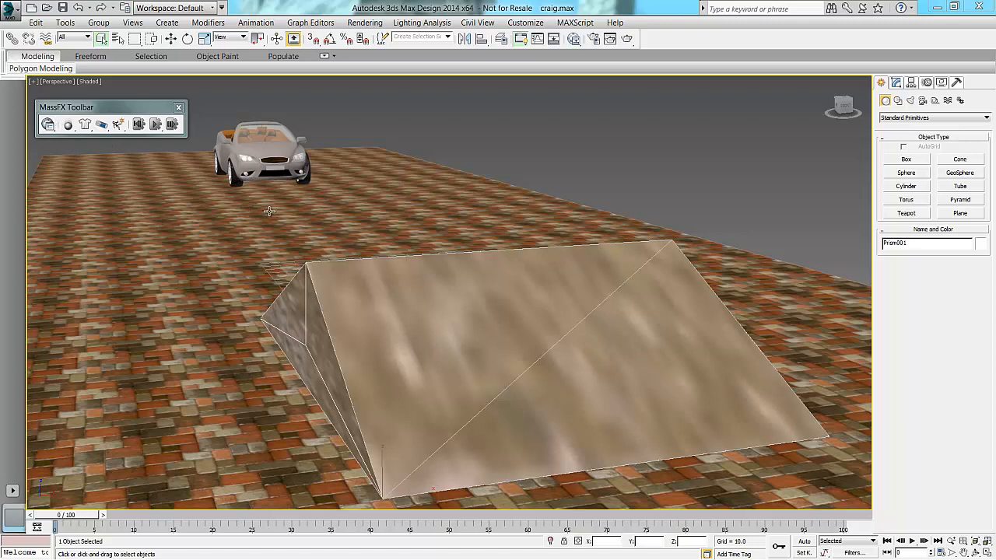
pyautogui.moveTo(125, 212)
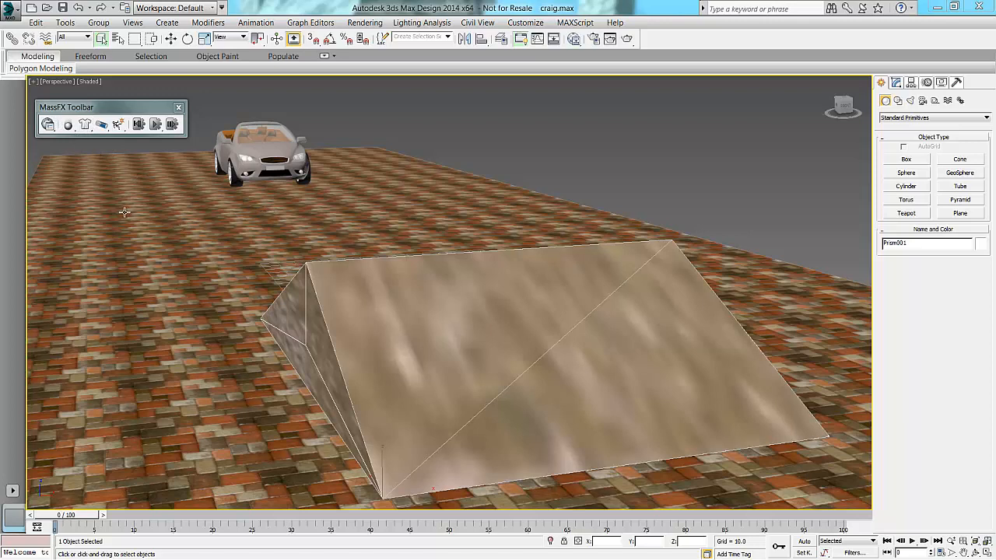
pyautogui.moveTo(410, 321)
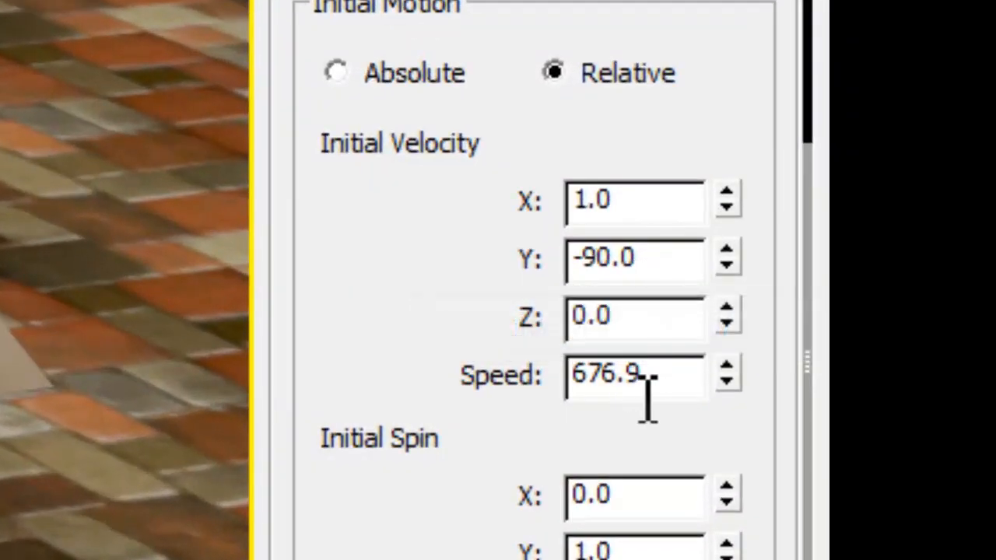
pyautogui.moveTo(622, 296)
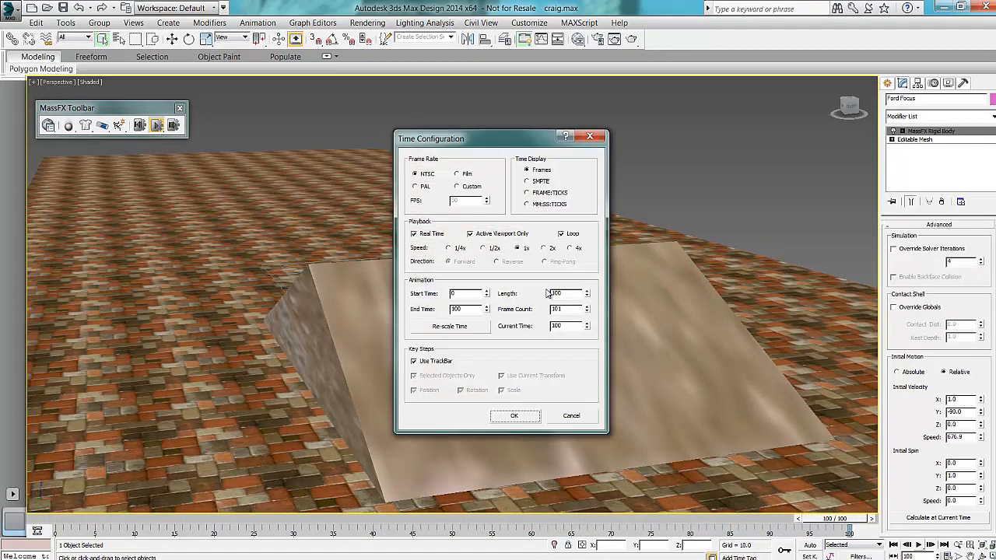
# Step: Select a different Playback Speed for the car scene, confirm with OK, and advance the timeline
pyautogui.click(448, 248)
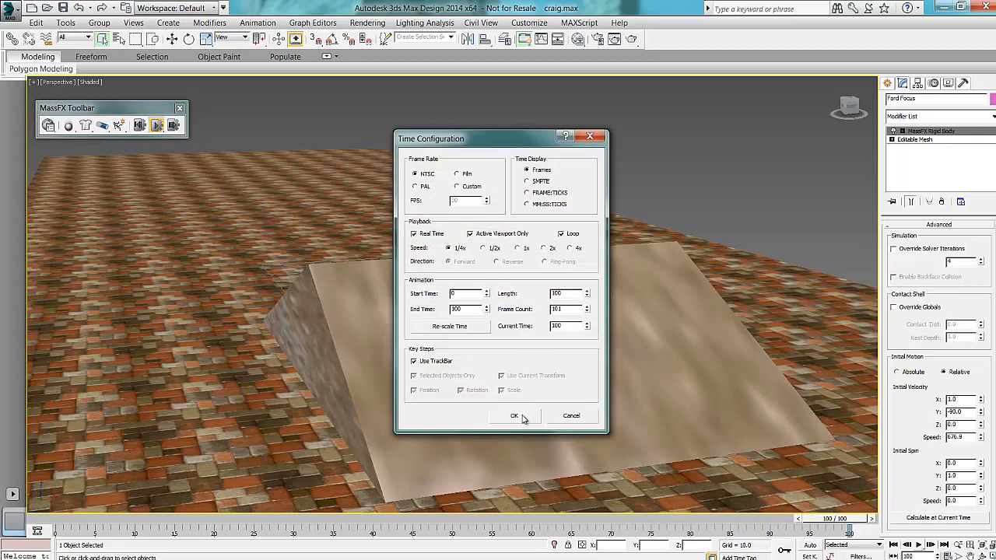
pyautogui.click(514, 416)
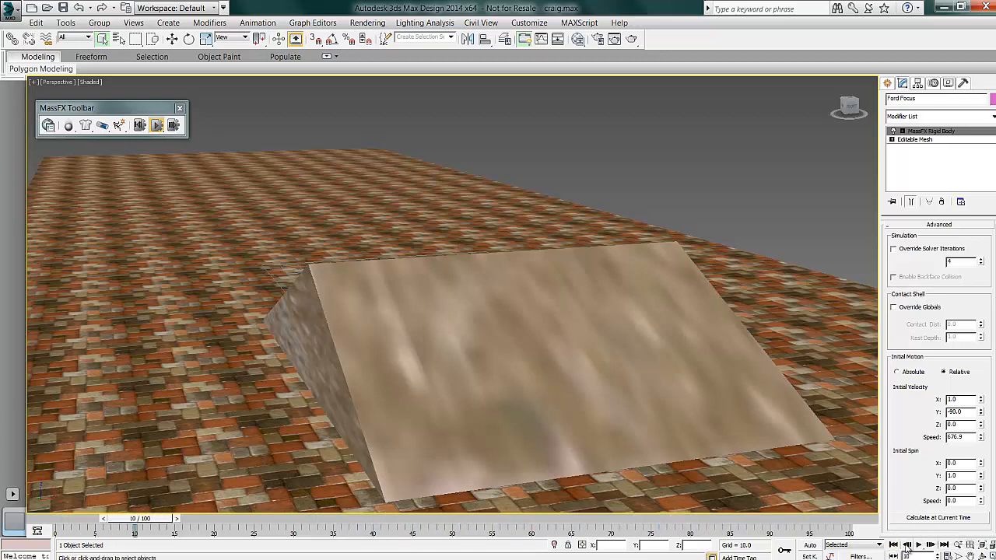
pyautogui.click(943, 544)
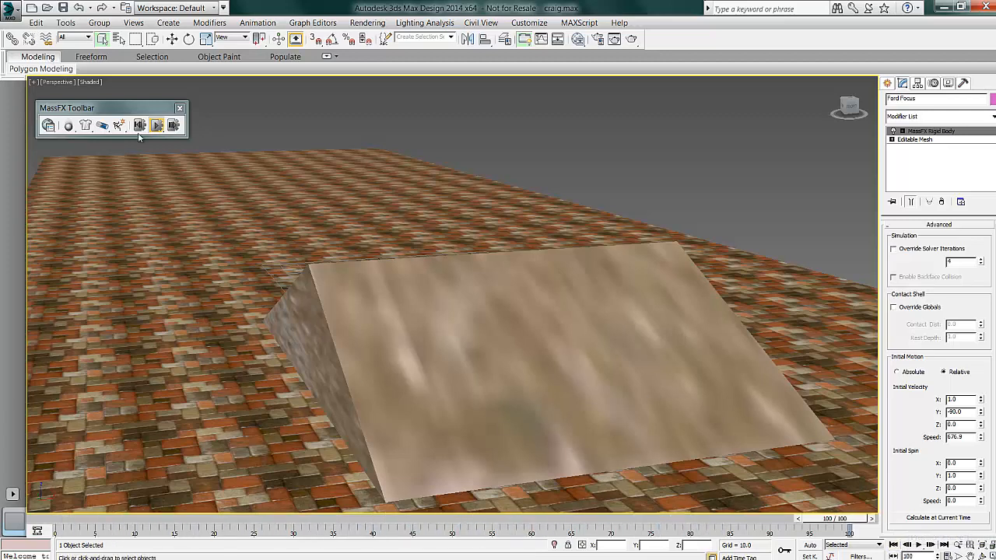
pyautogui.moveTo(294, 125)
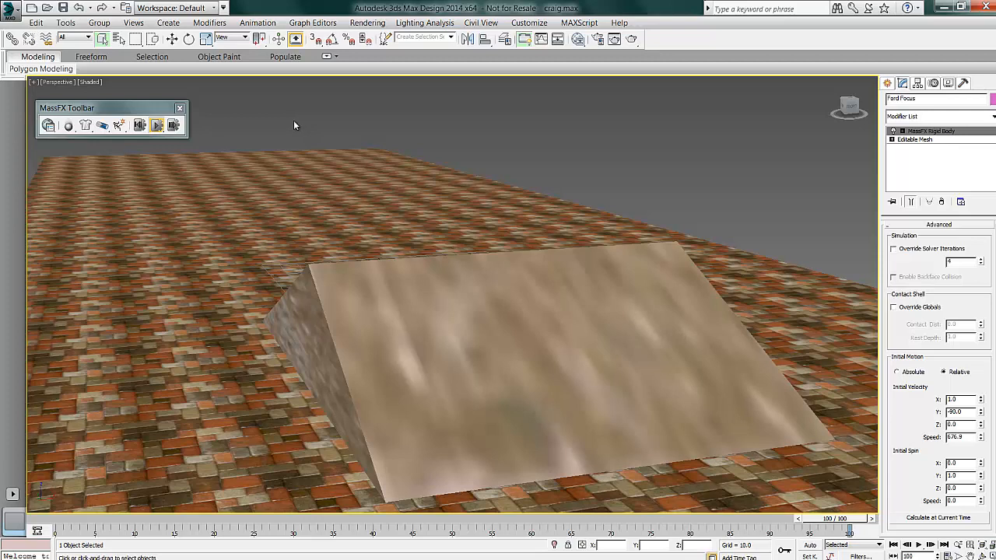
# Step: Start the MassFX Play Simulation so the car drives forward and rolls up onto the ramp
pyautogui.click(257, 21)
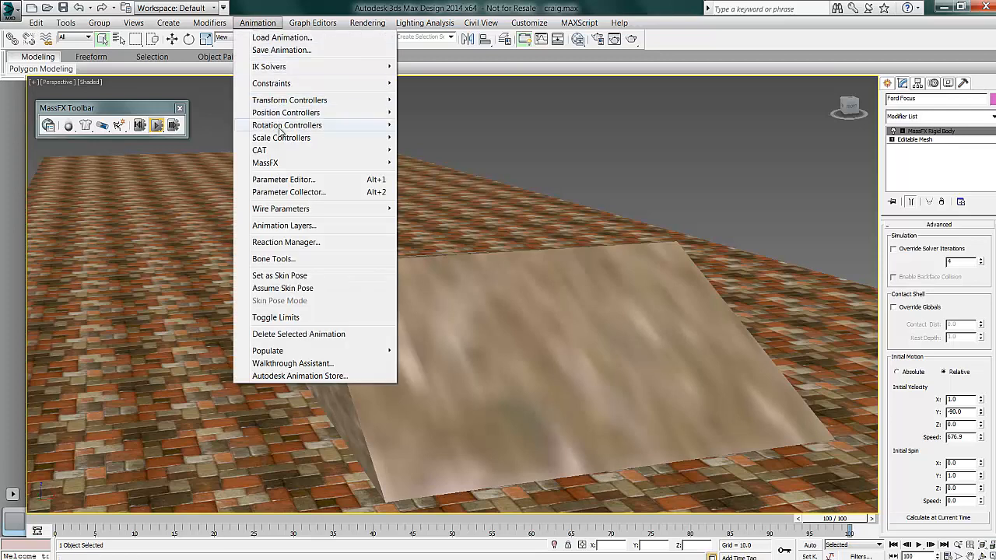
pyautogui.moveTo(265, 164)
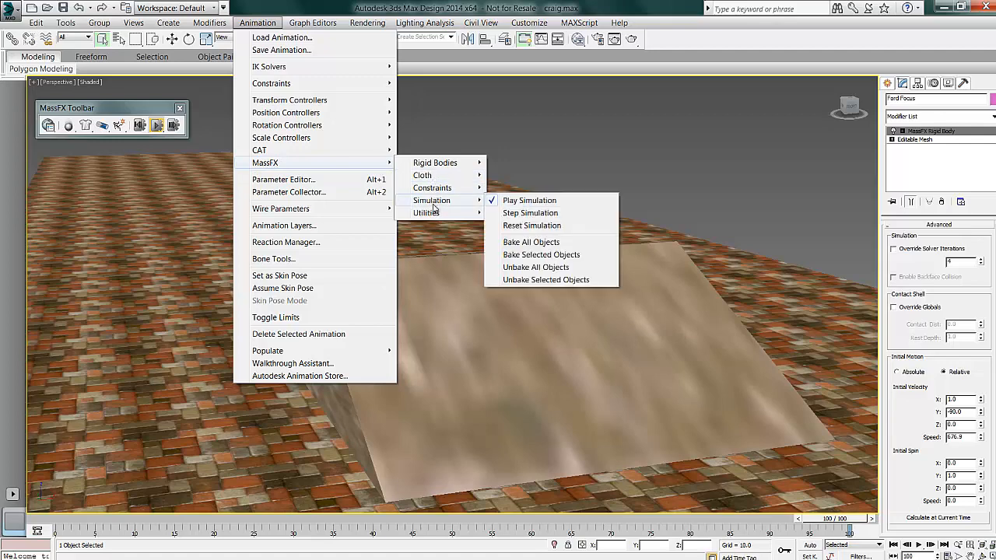
pyautogui.click(531, 241)
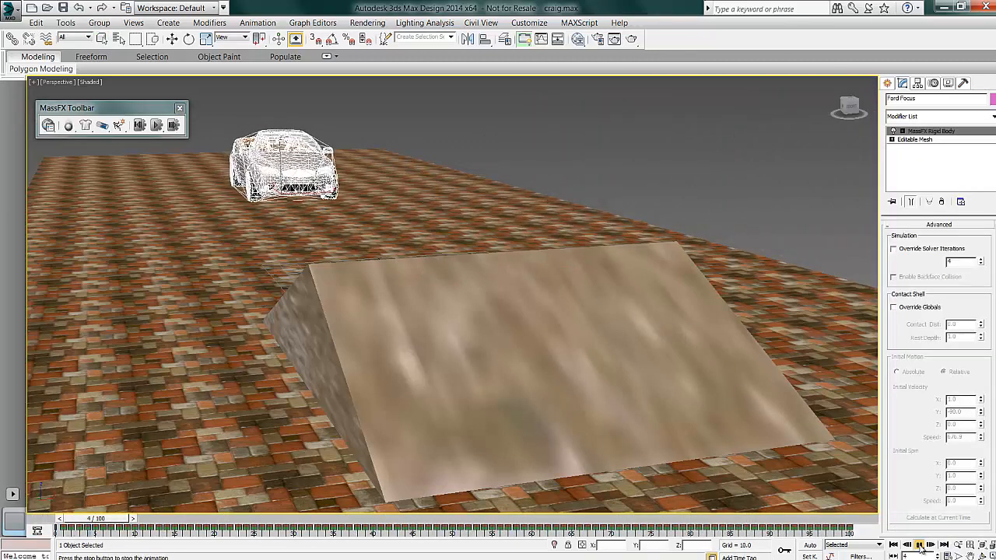
pyautogui.click(920, 545)
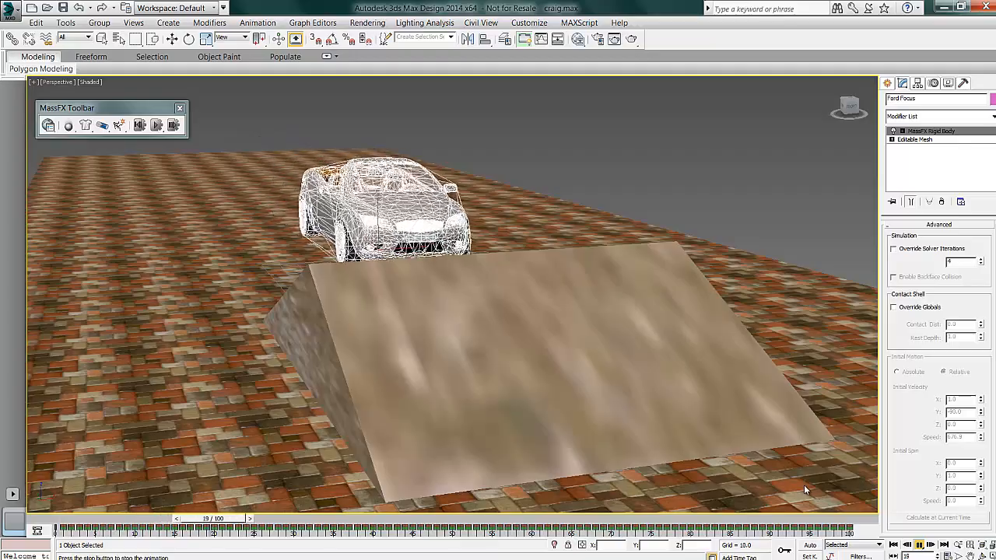